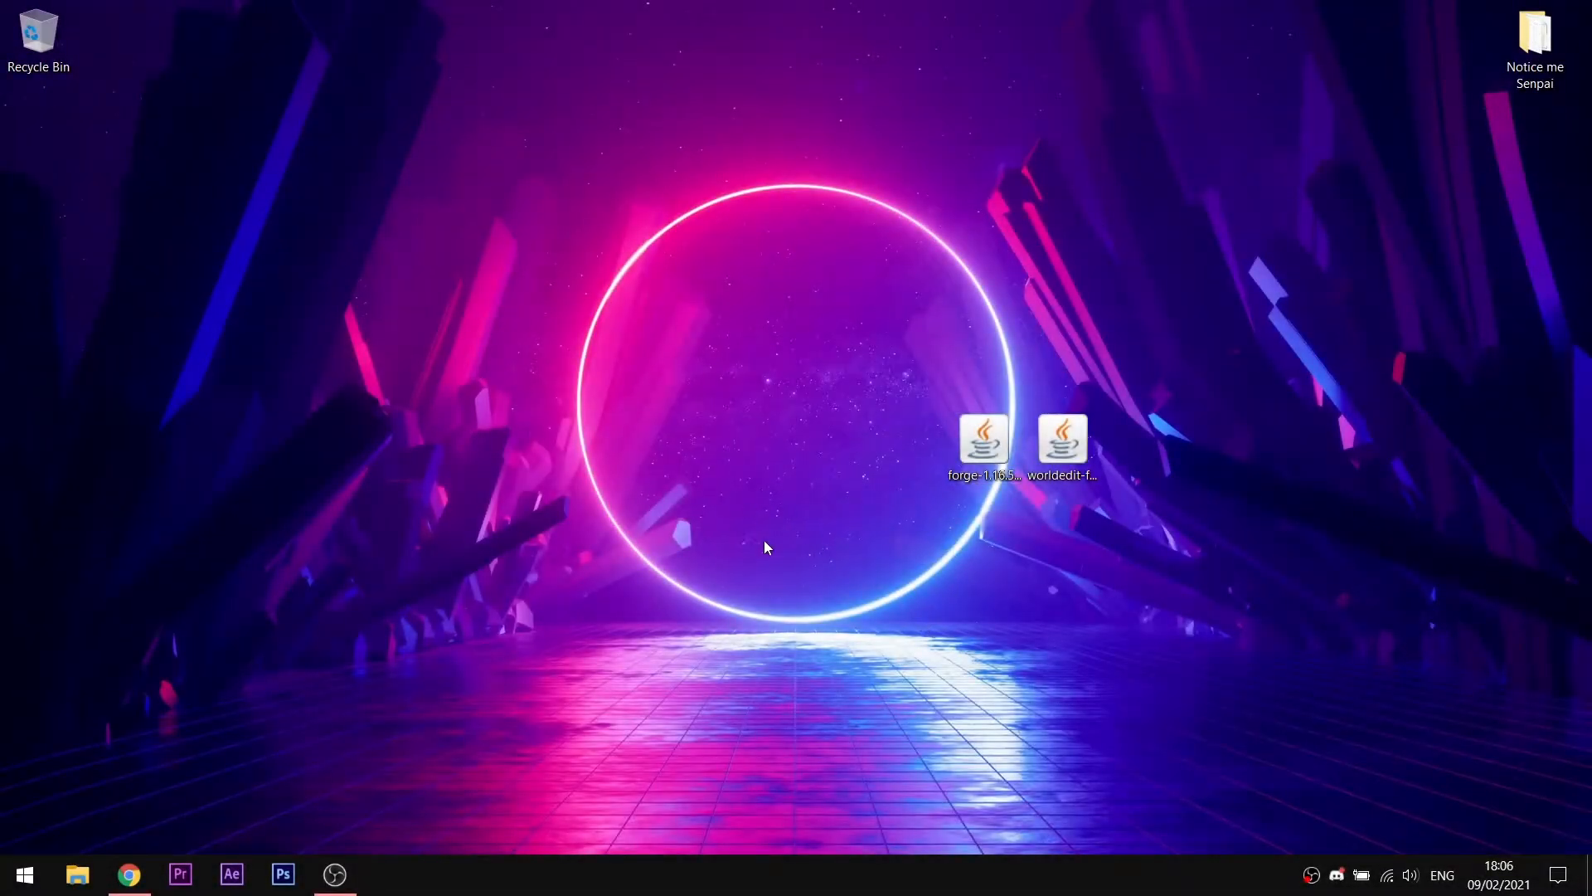
mouse_move(772, 423)
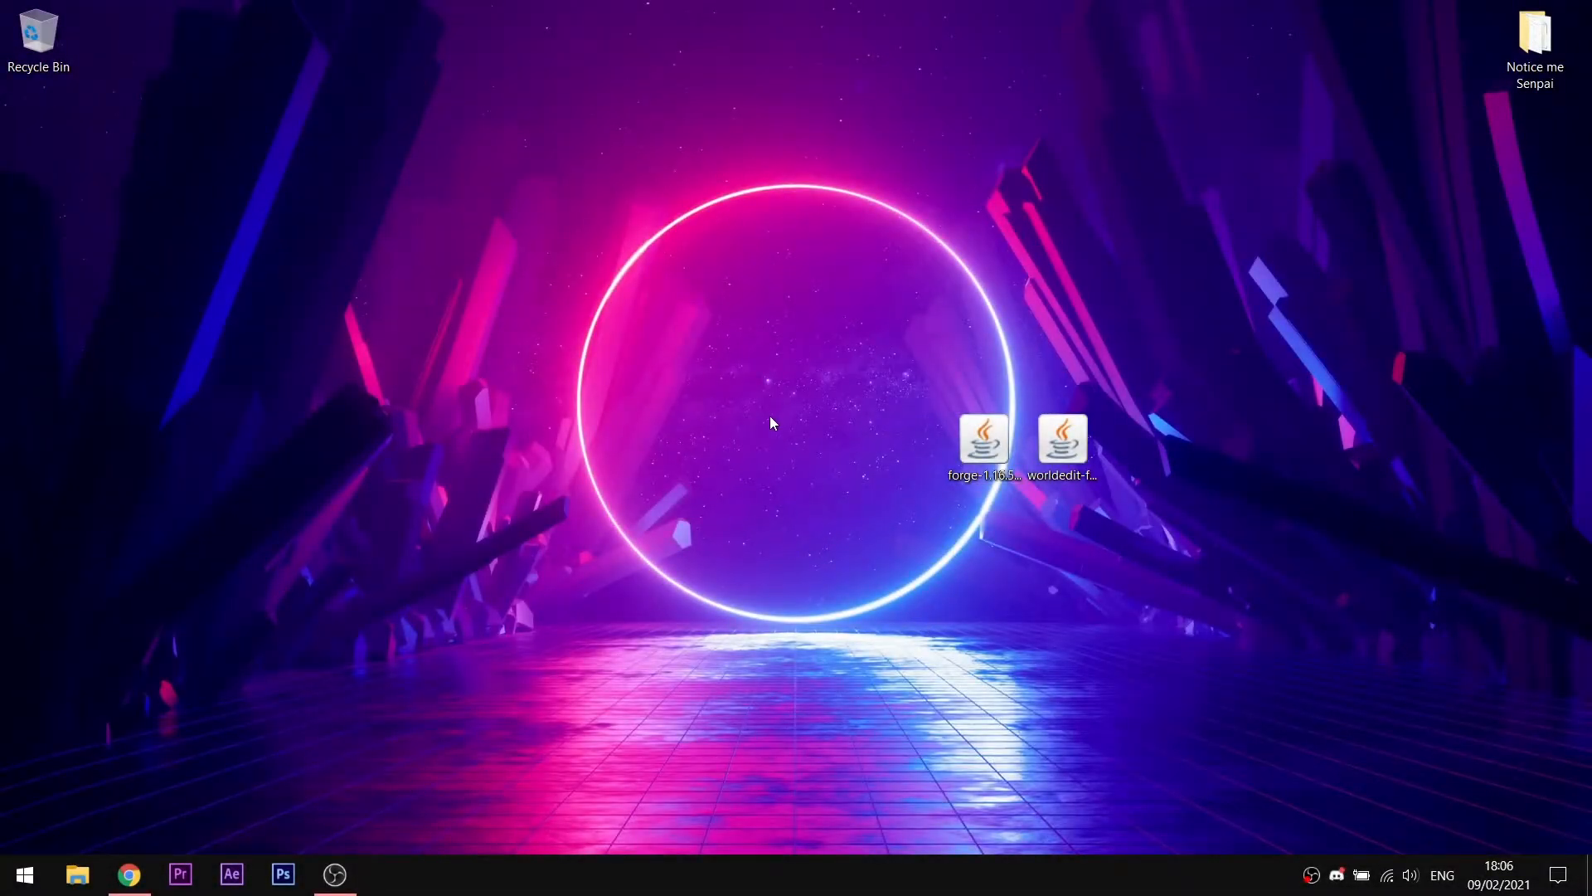
mouse_move(658, 526)
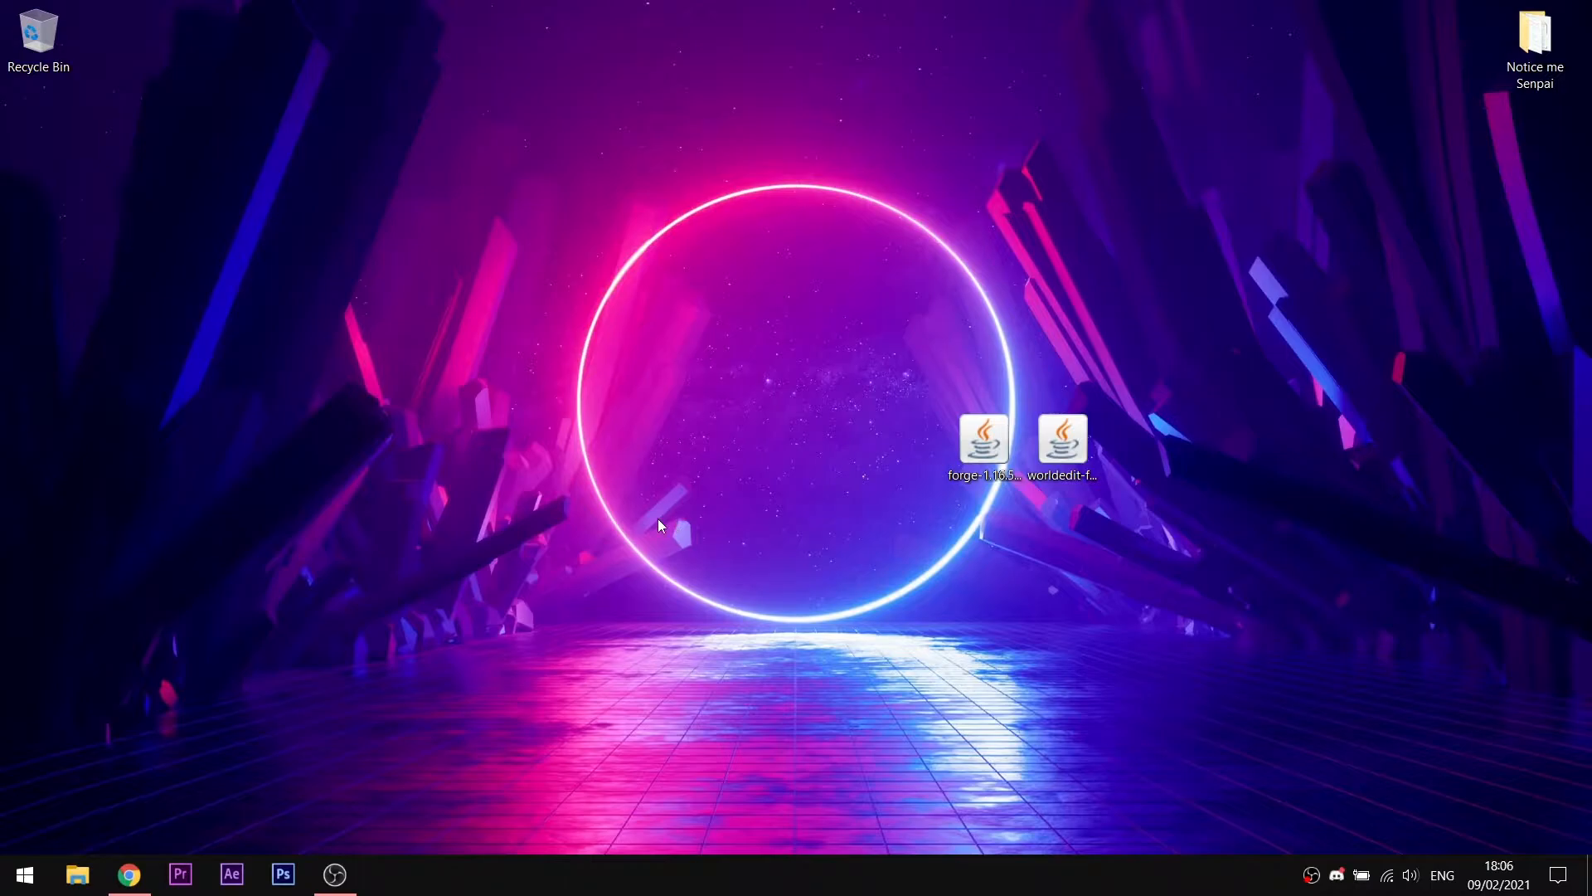
mouse_move(748, 504)
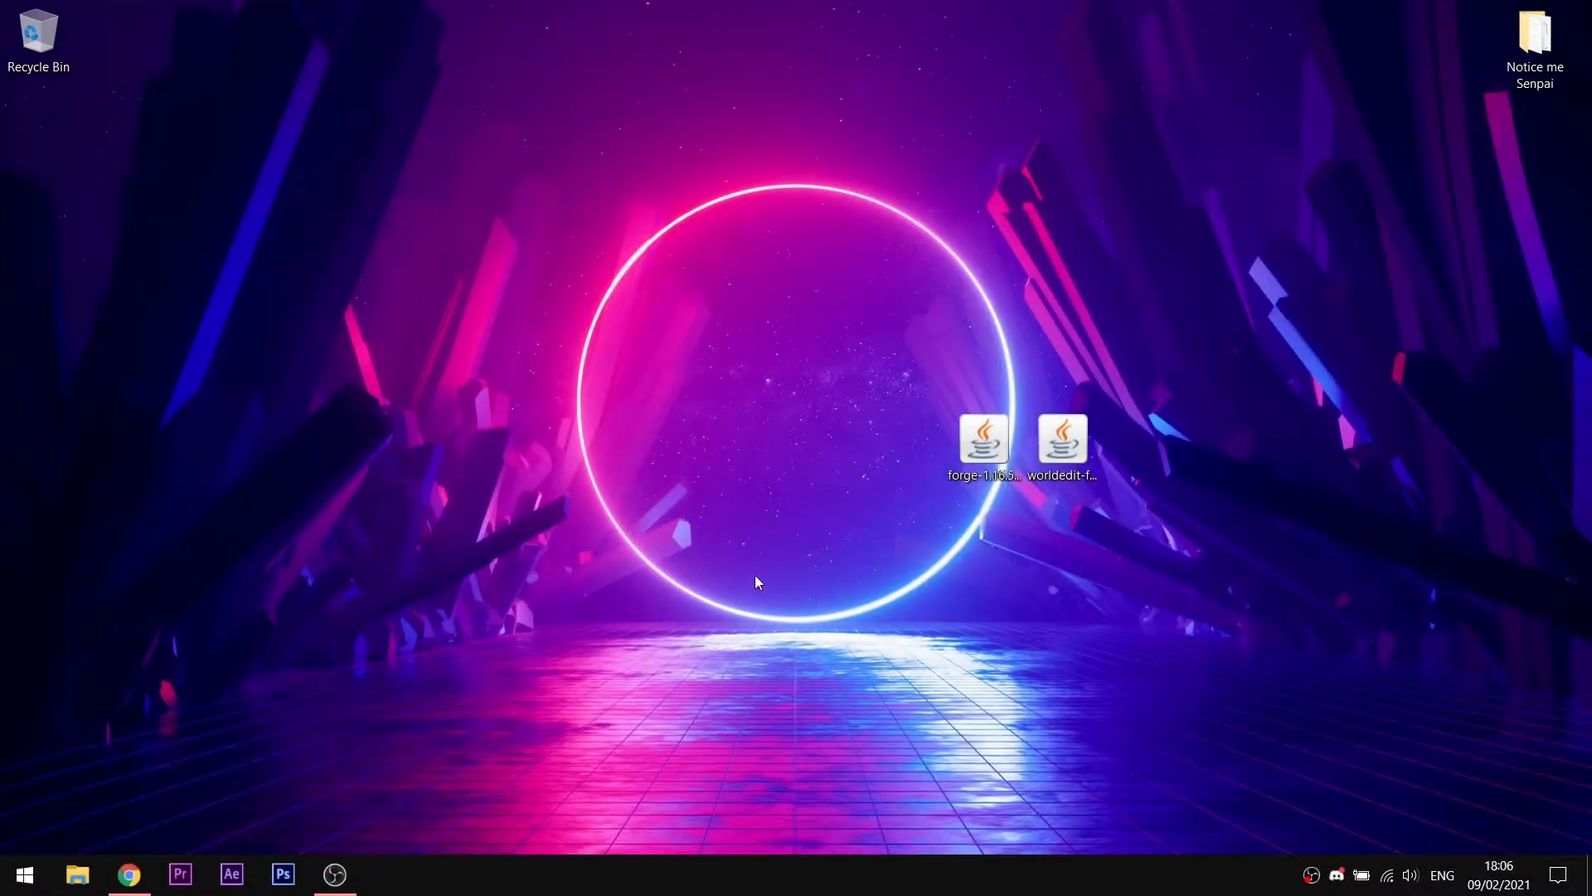
mouse_move(791, 565)
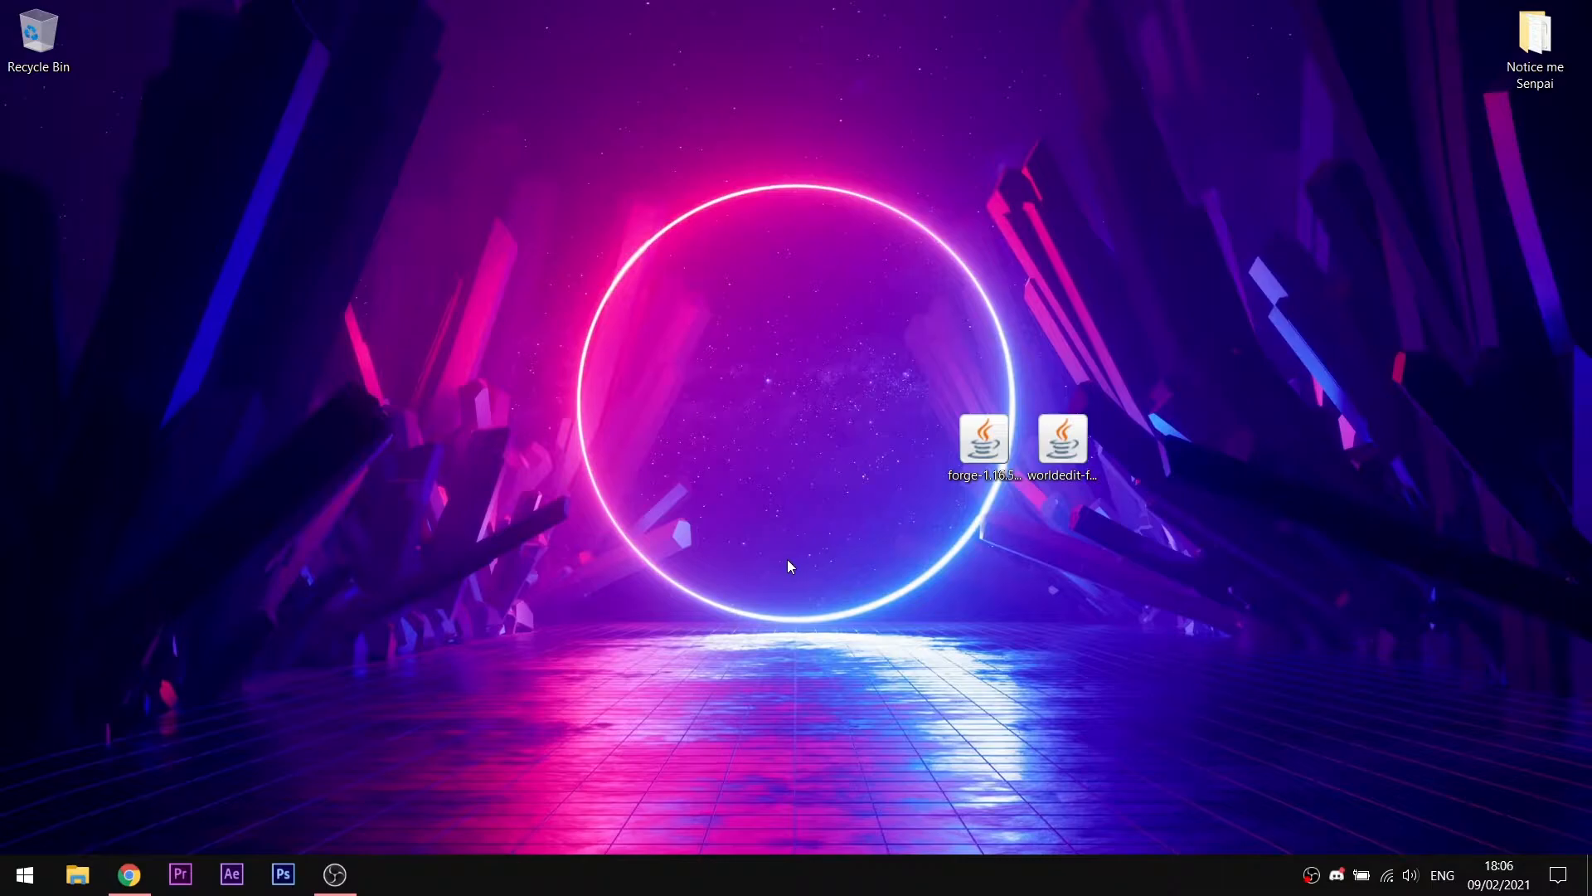
Launch Google Chrome from the taskbar
left_click(129, 874)
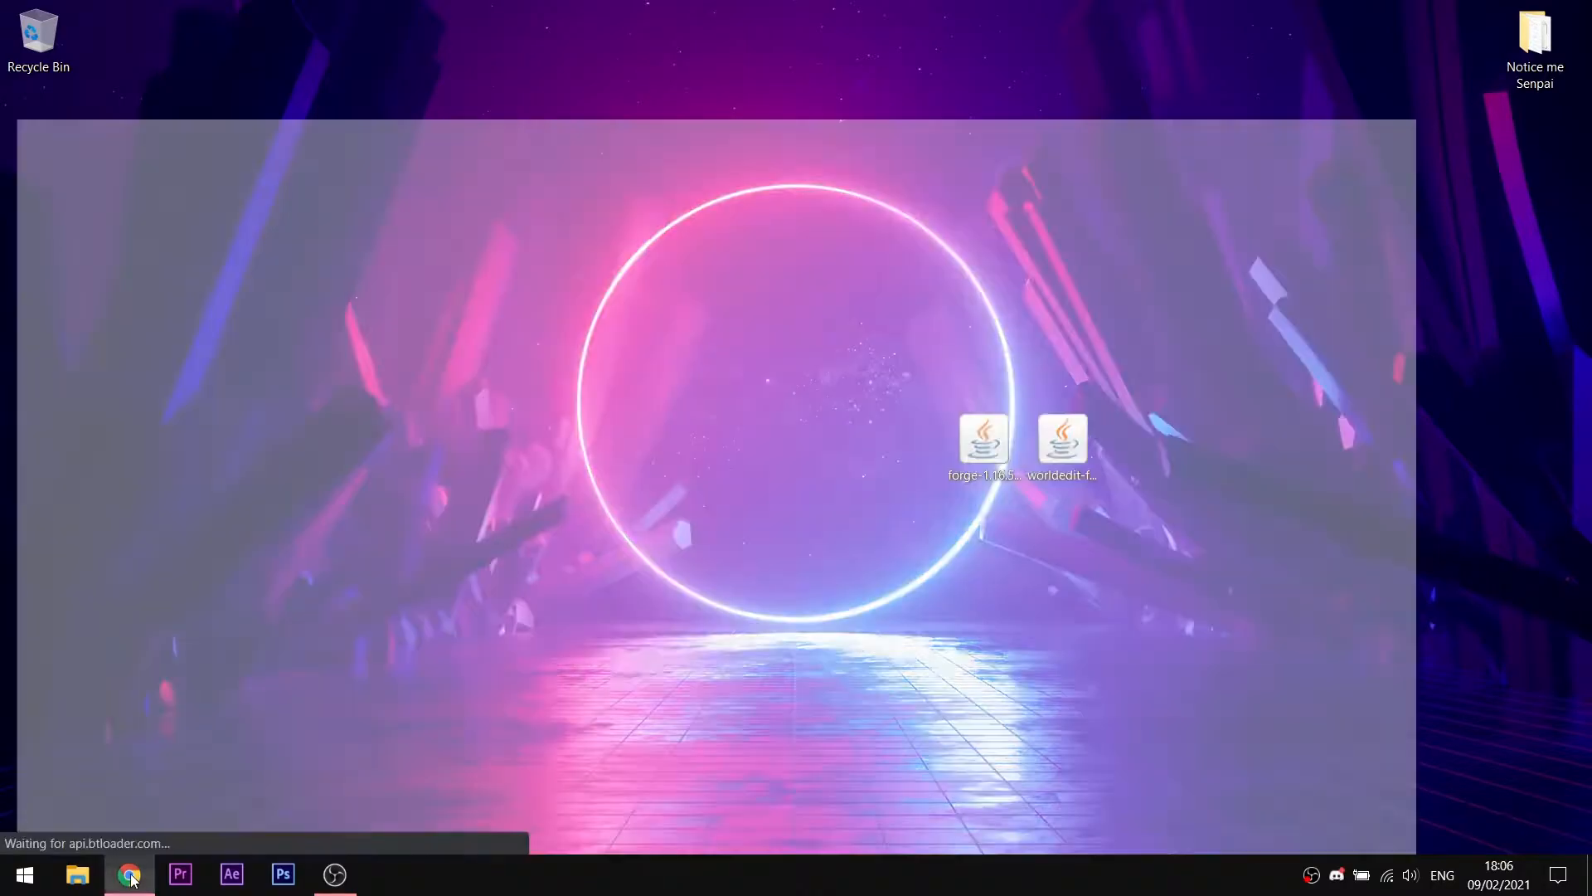
Download the Forge 1.16.5 installer from the Forge site, skipping the ad page
left_click(130, 874)
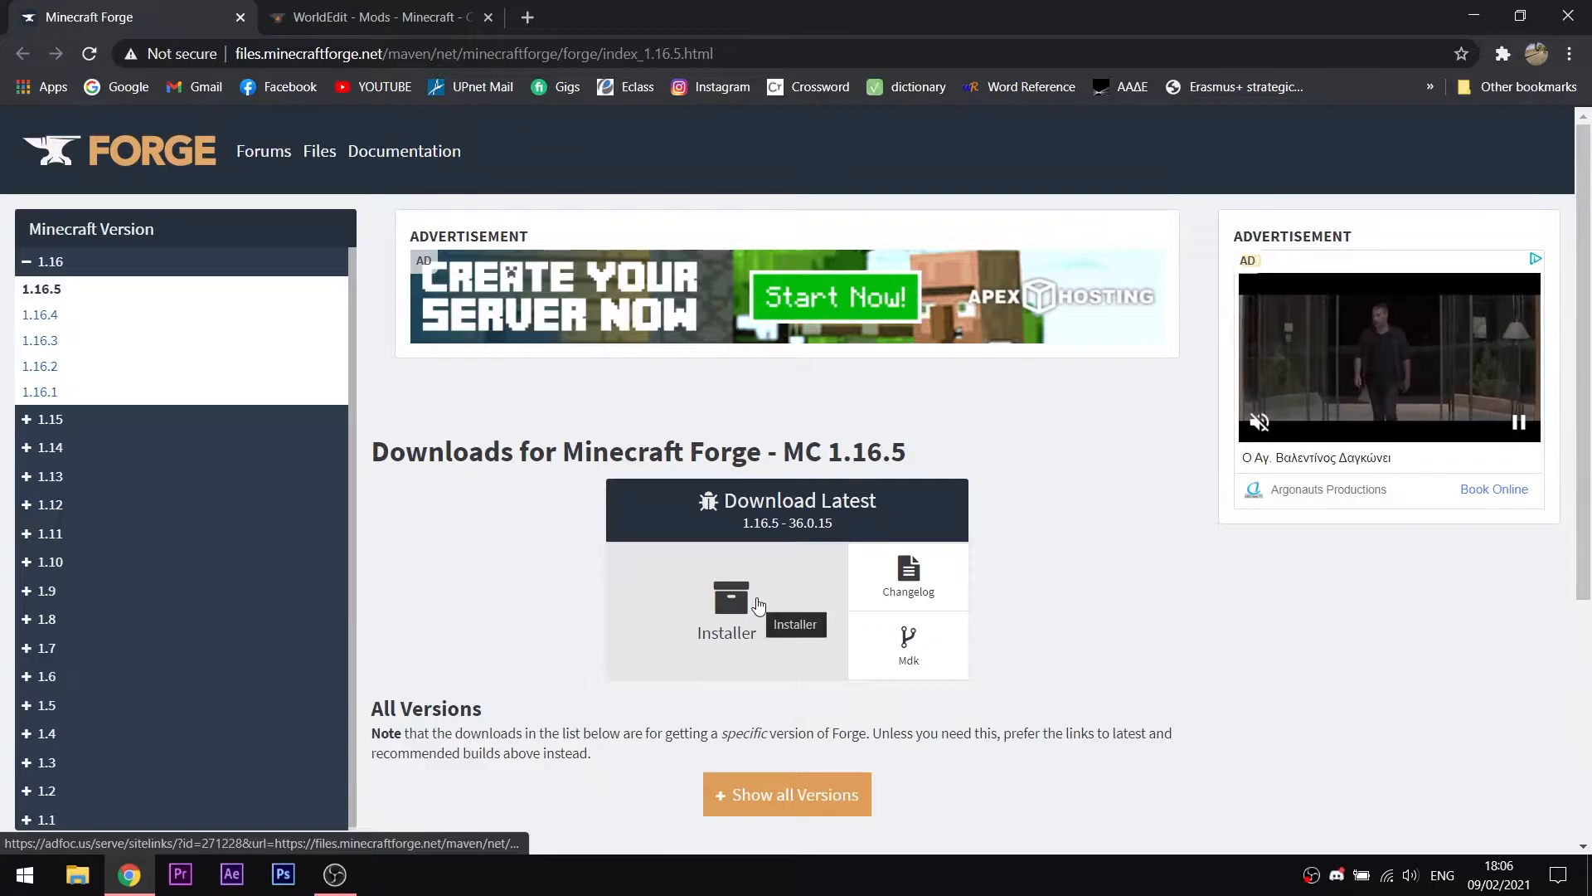
left_click(730, 597)
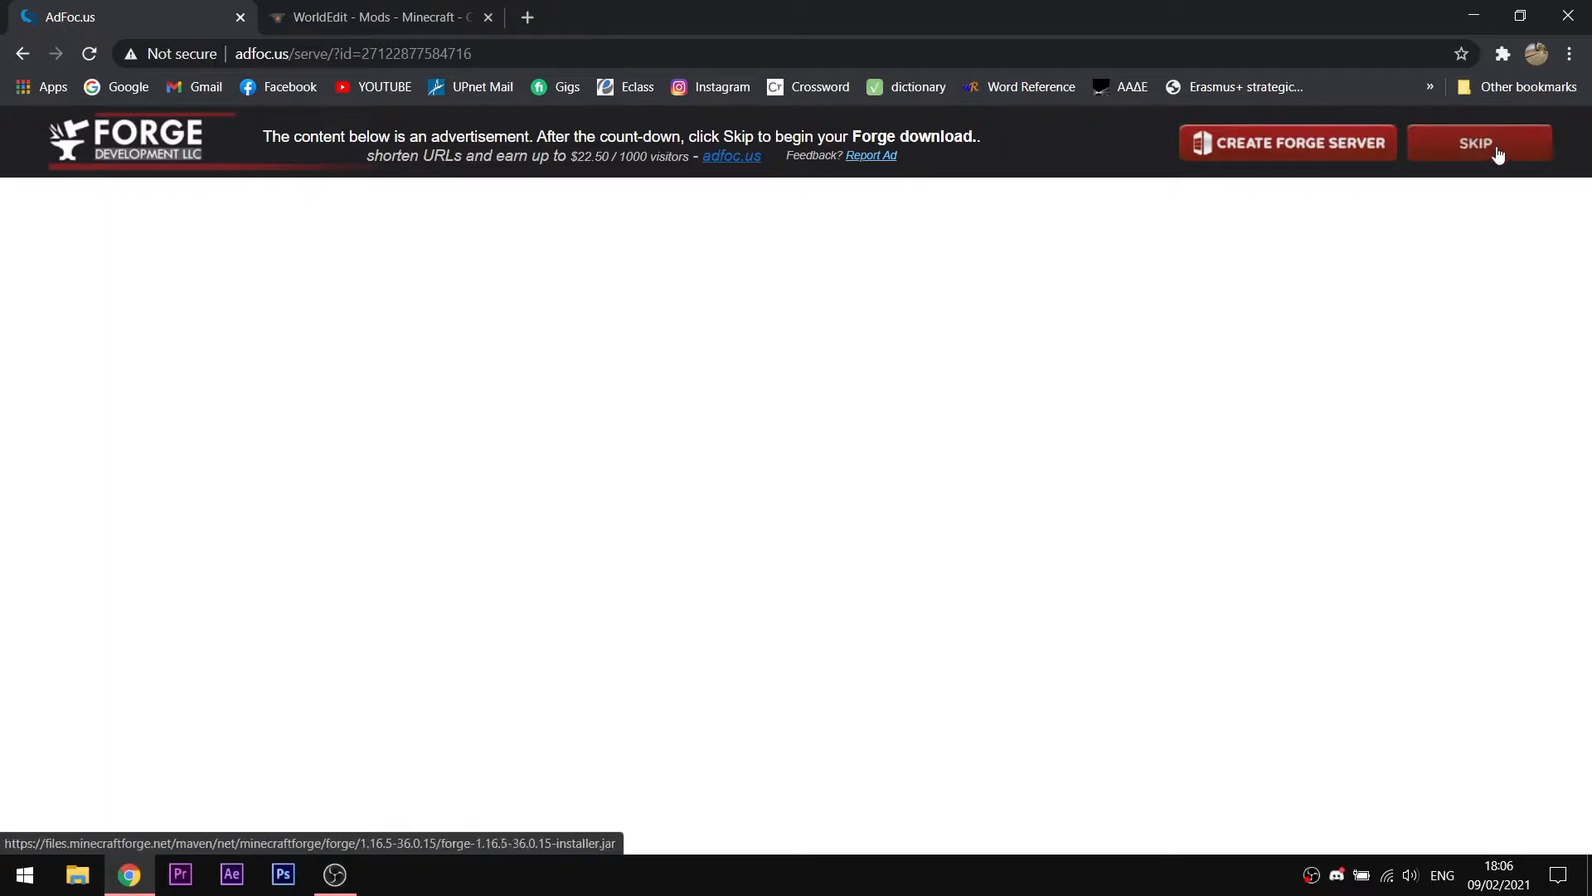
left_click(1478, 143)
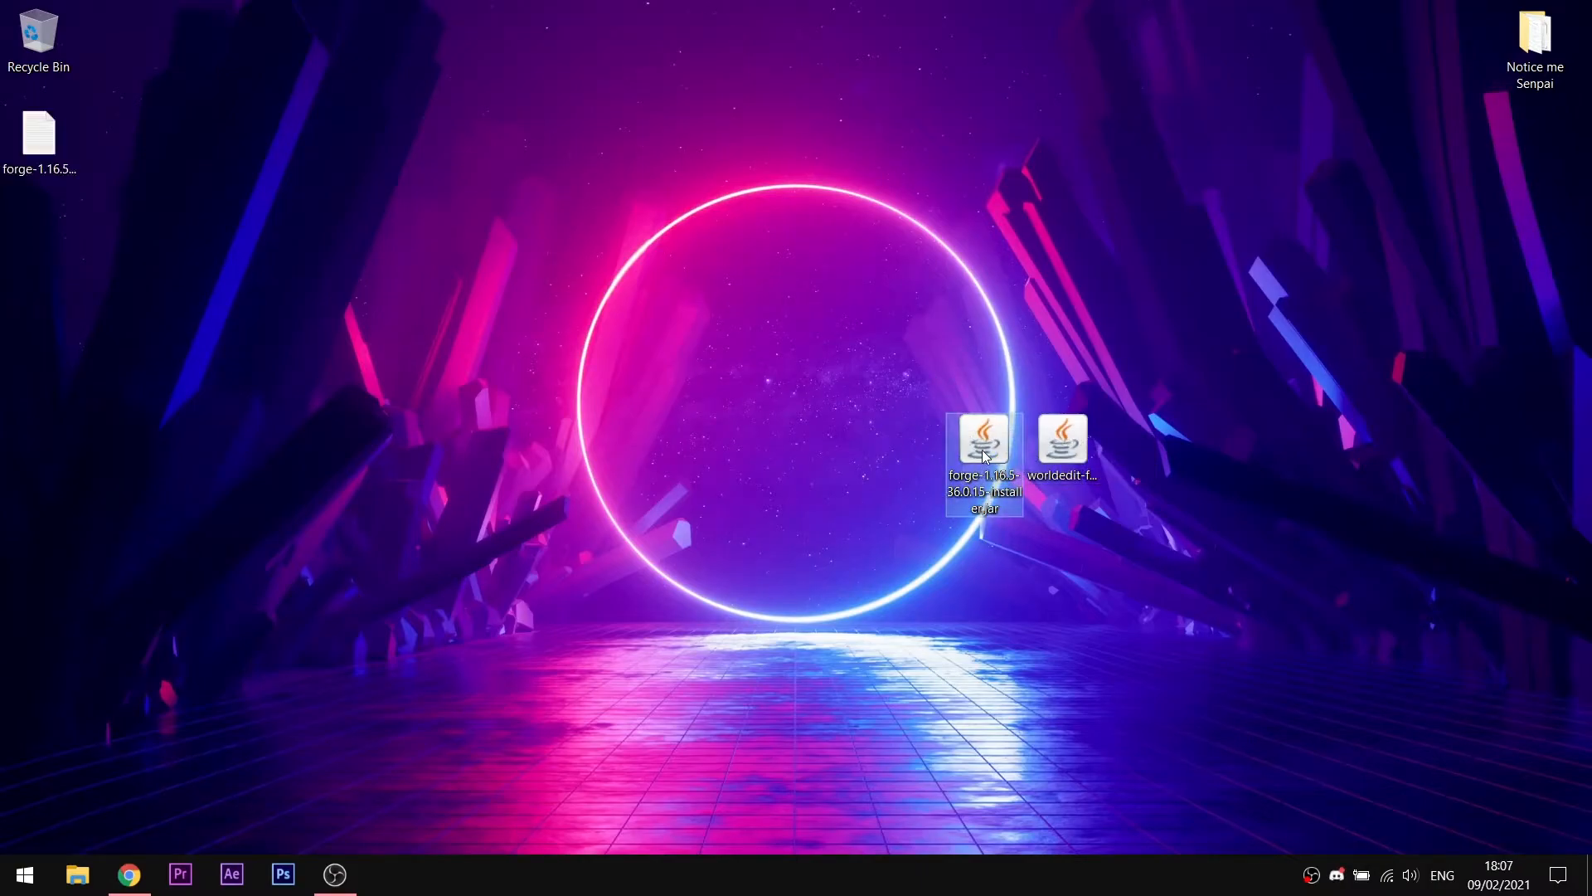
Run the forge-1.16.5 installer jar to start the client install, then return to Chrome
double_click(984, 440)
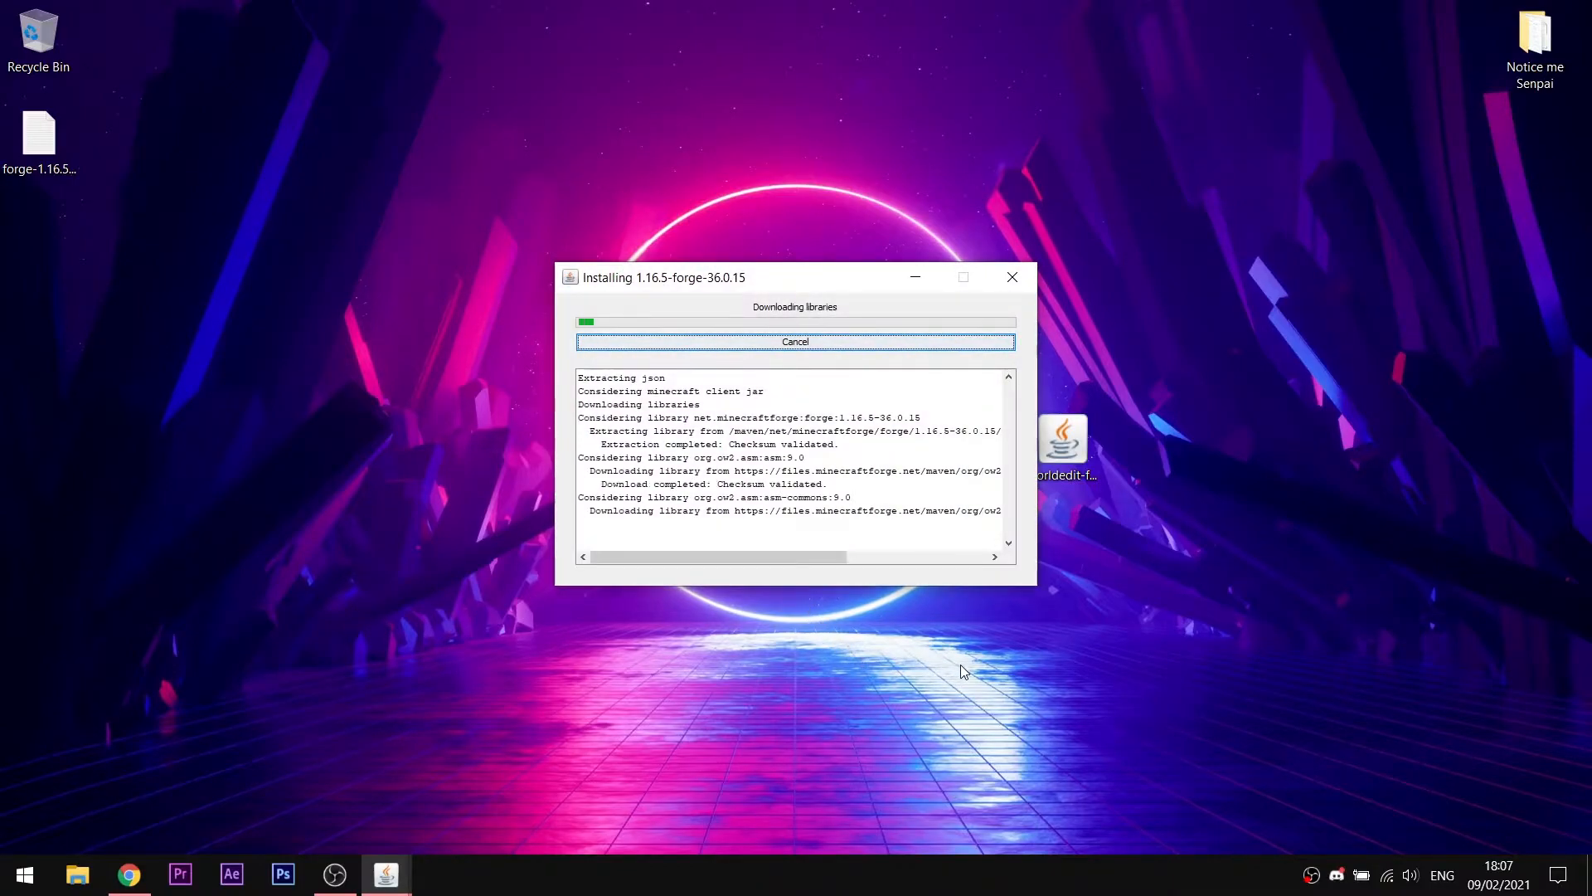
mouse_move(1146, 569)
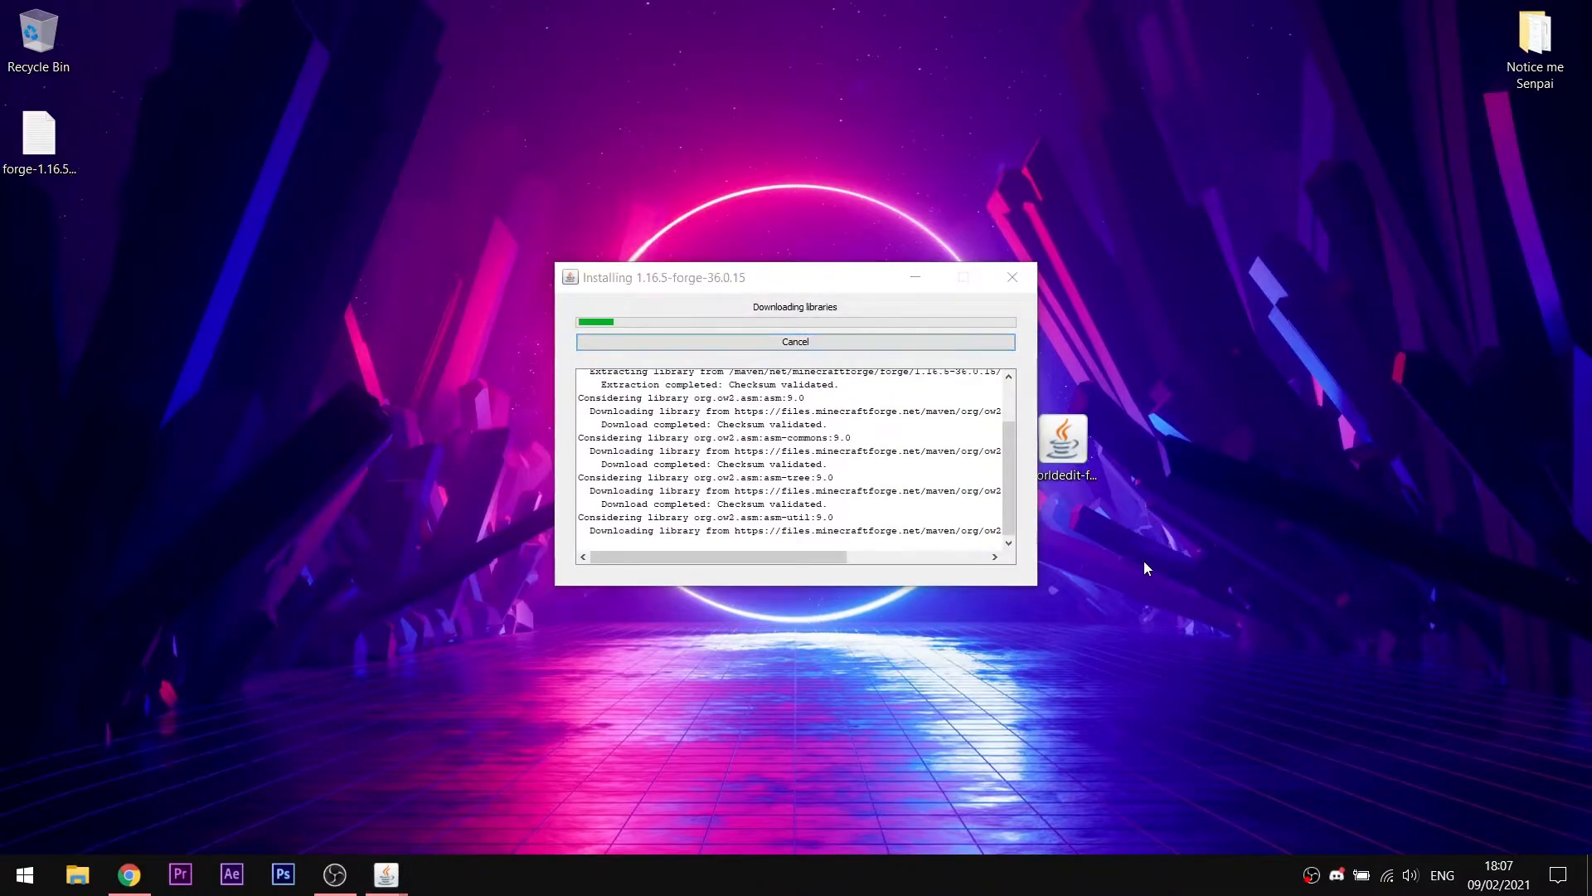
left_click(128, 874)
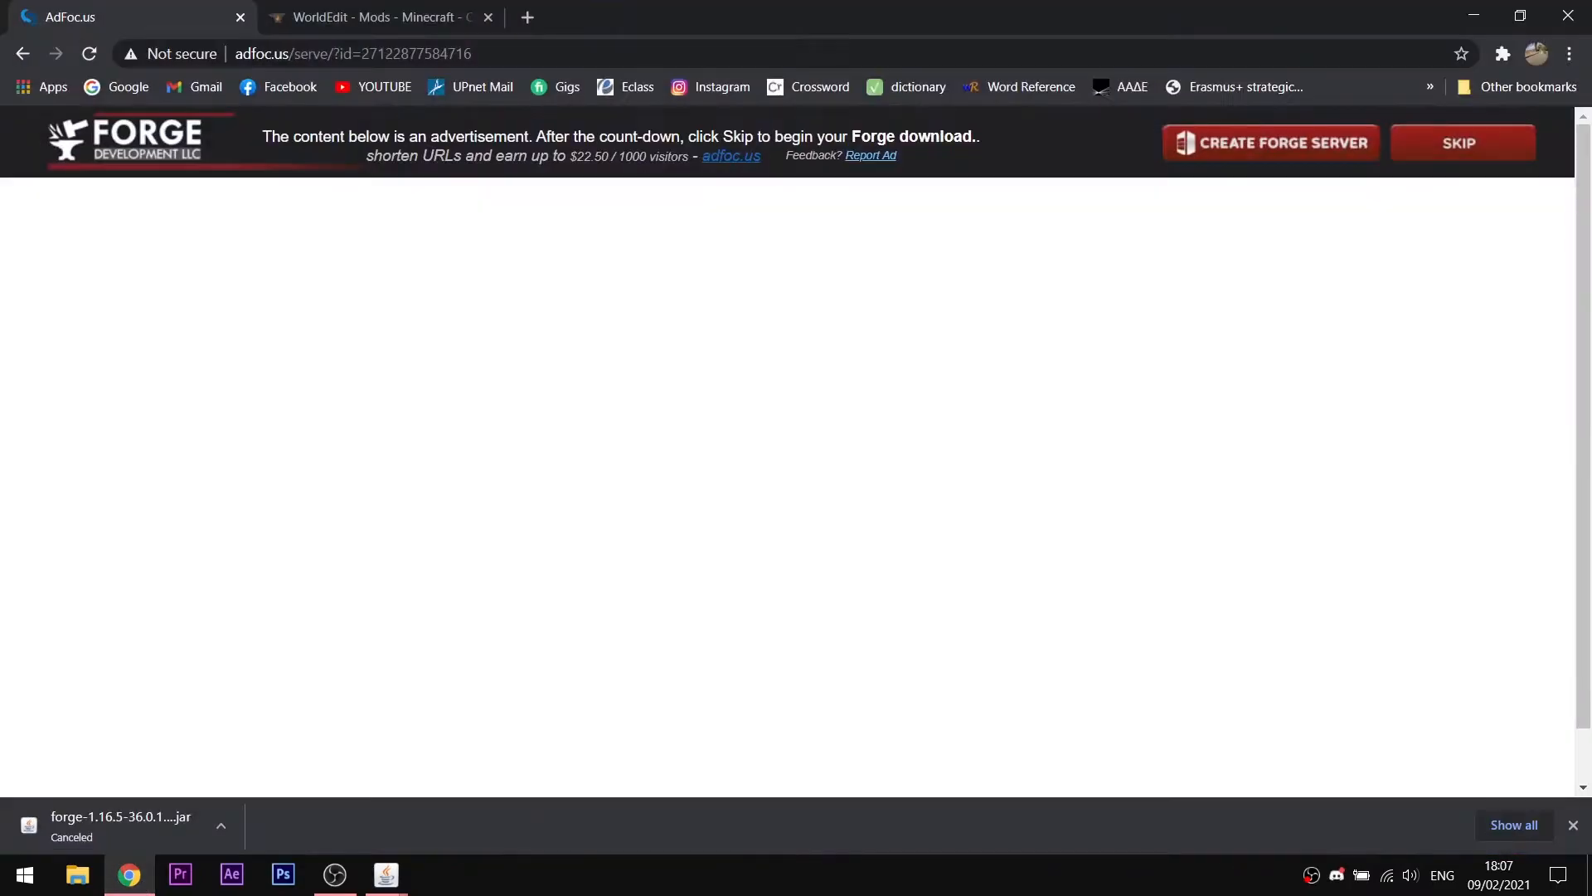
Download the WorldEdit 7.2.2 main file from its CurseForge files page
left_click(377, 16)
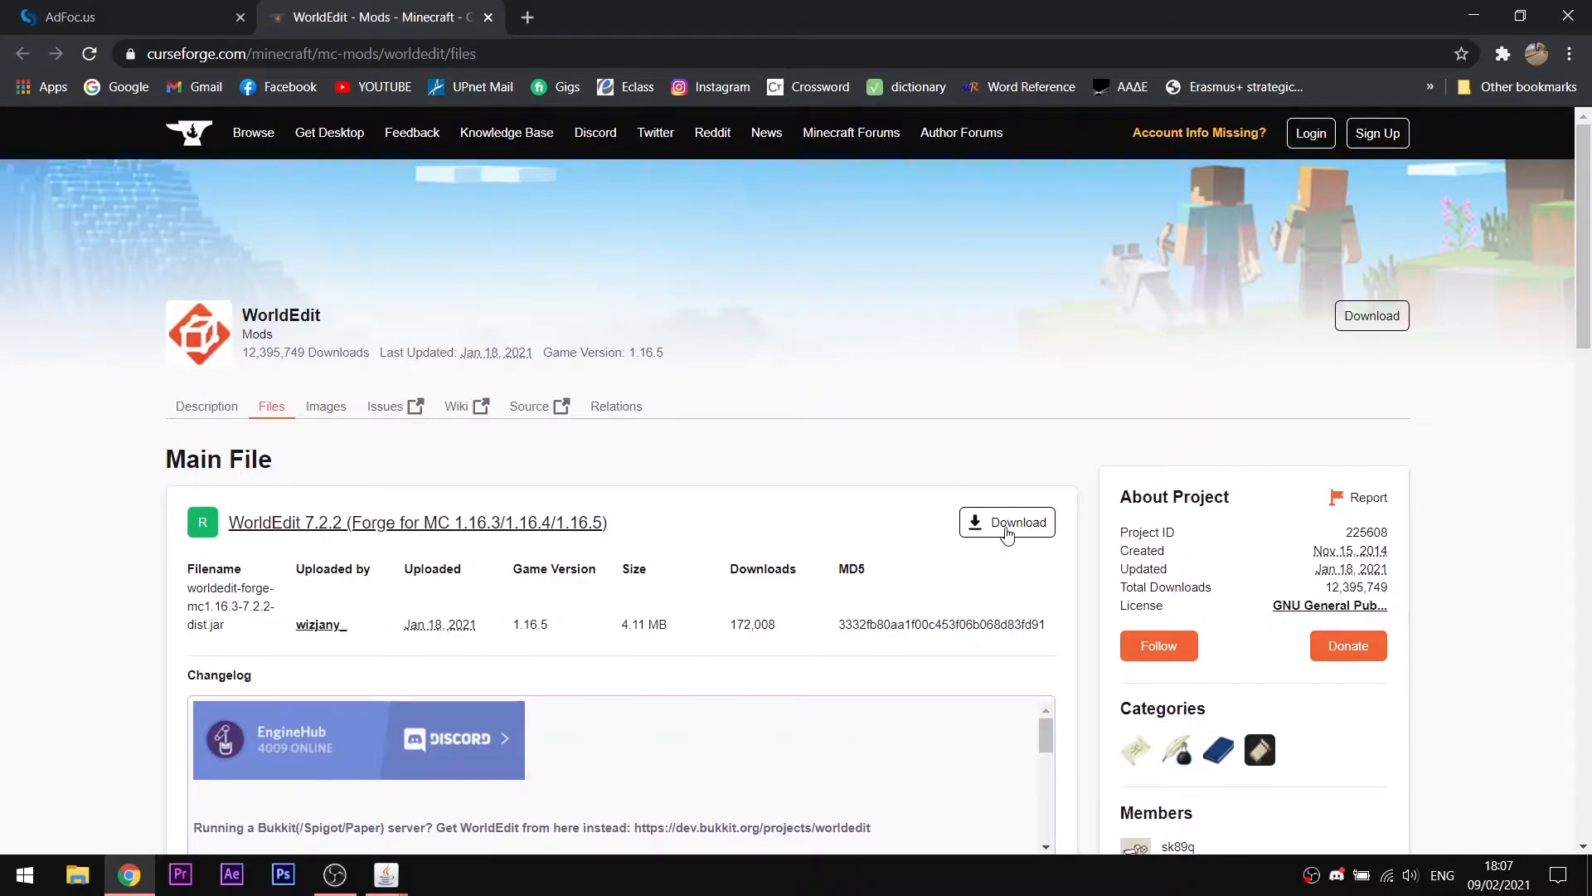
left_click(1007, 522)
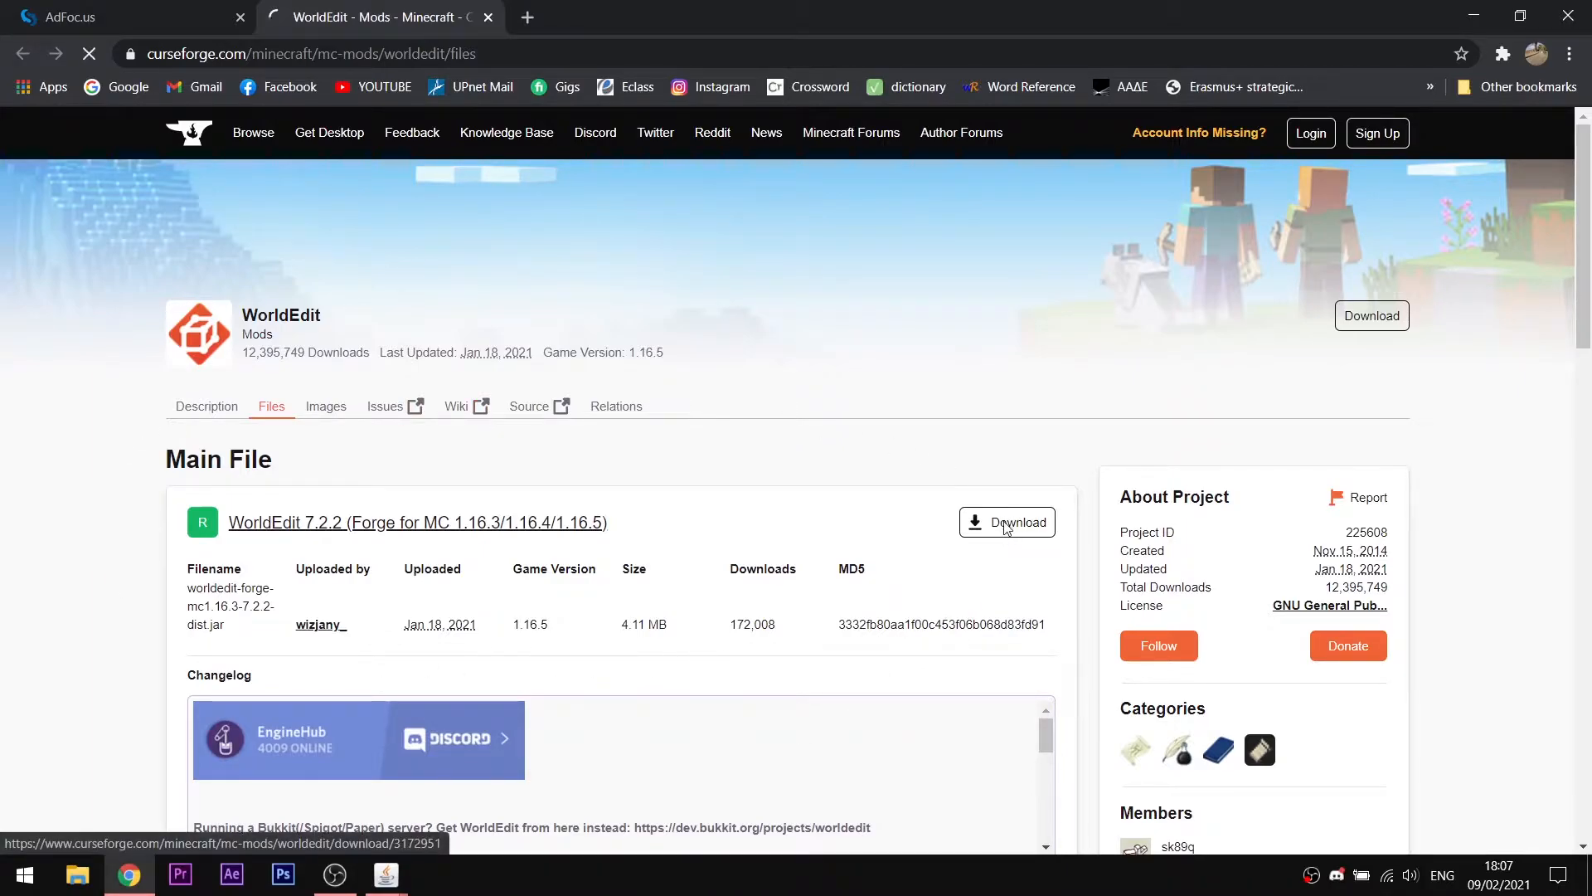
left_click(1005, 521)
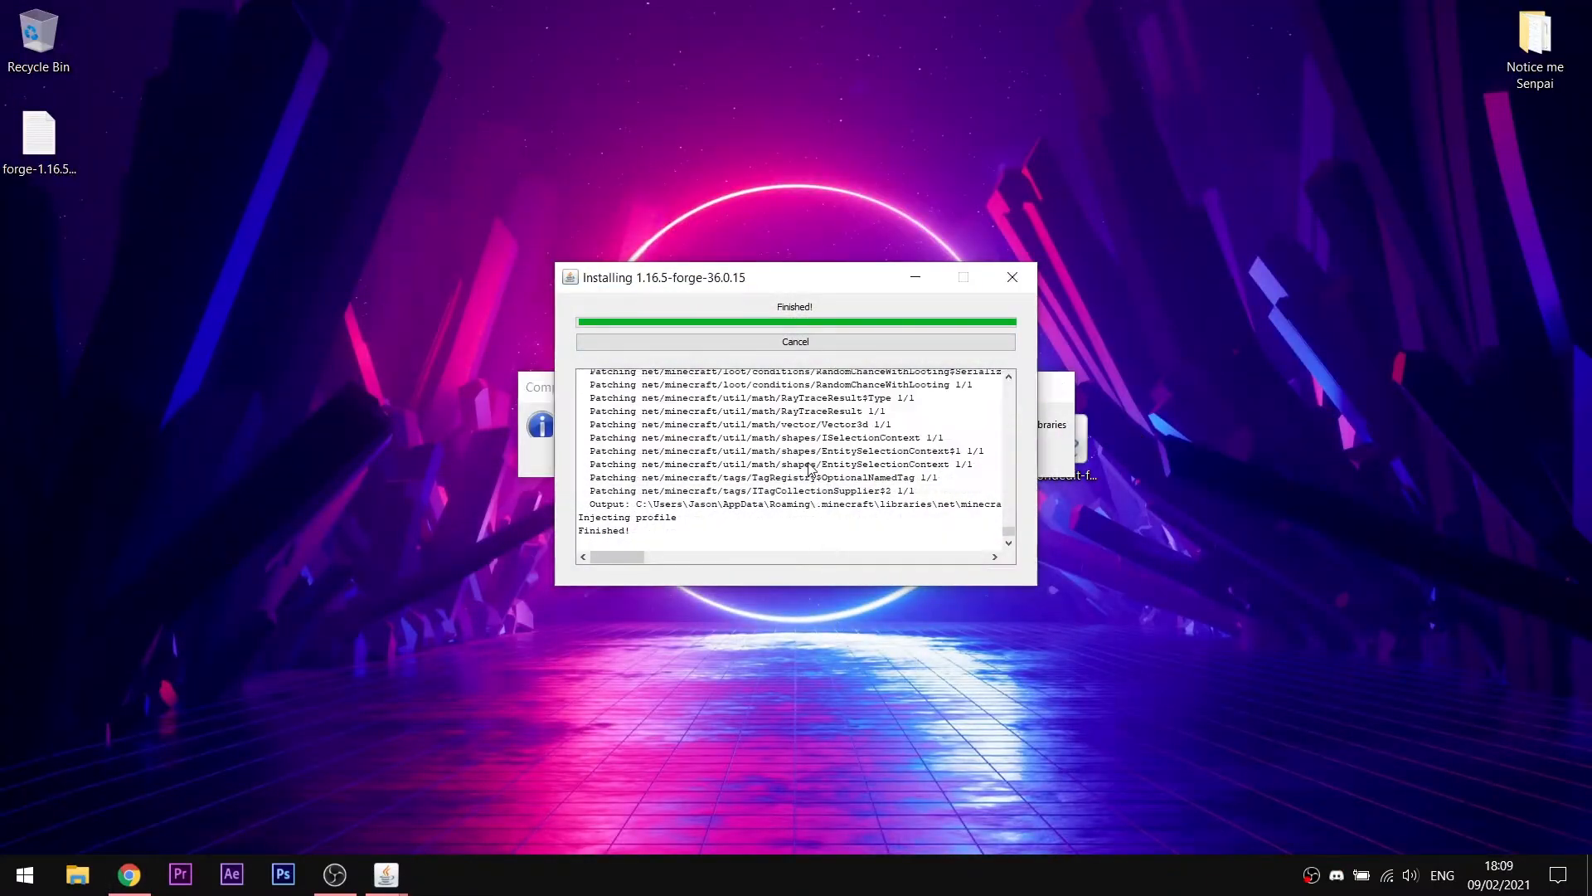
Acknowledge the finished Forge install and start Minecraft 1.16.5 with the forge profile
left_click(22, 874)
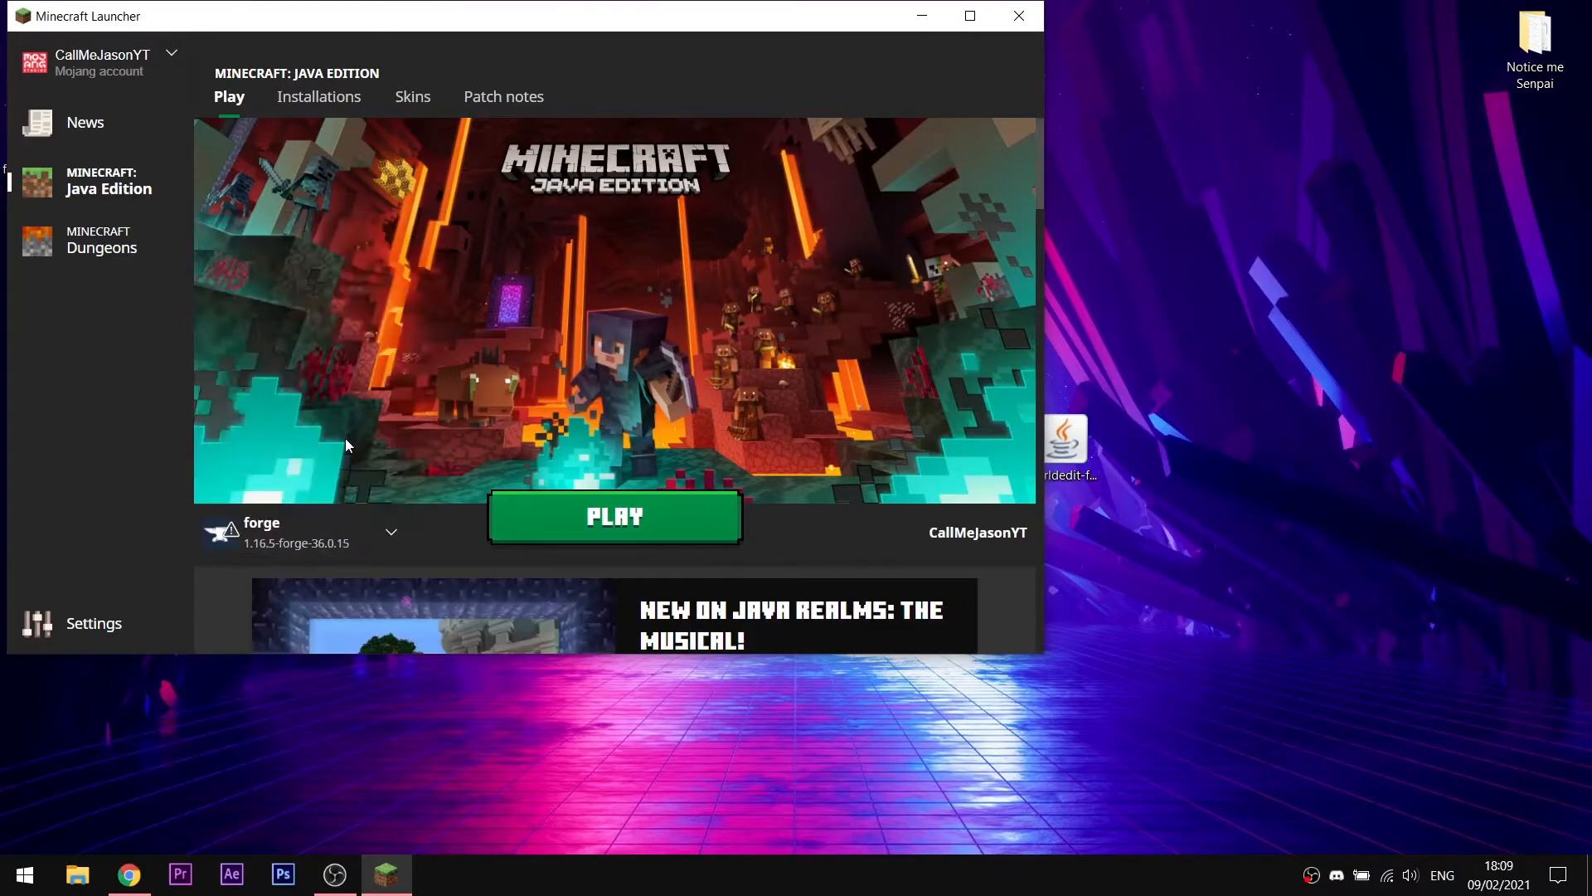
left_click(614, 515)
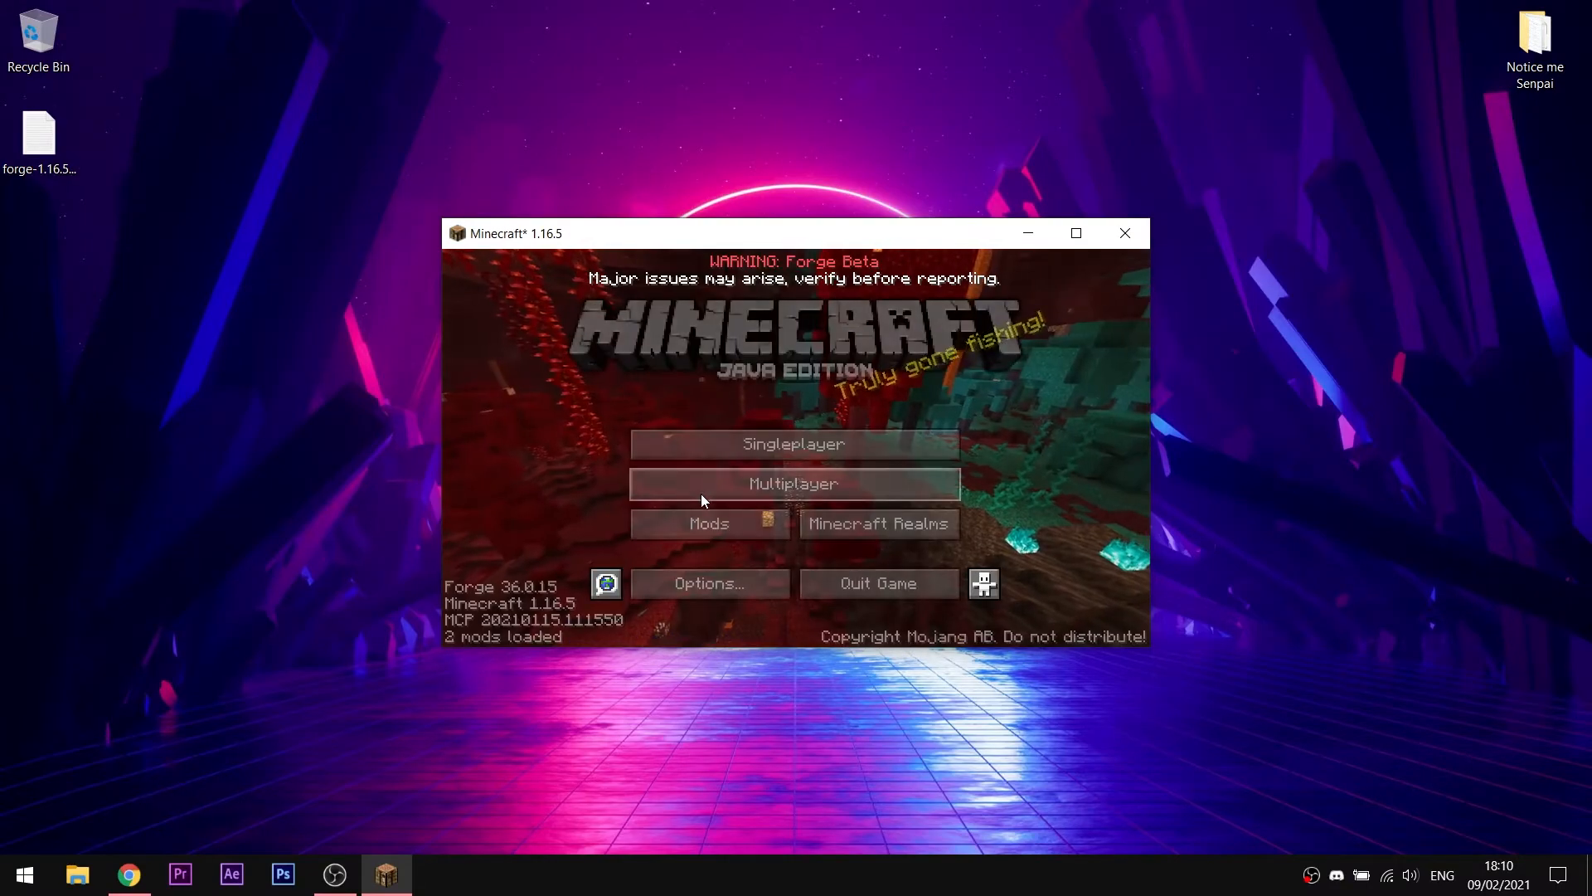
Open the mods folder from the Mods list to add WorldEdit, then quit the game
left_click(708, 522)
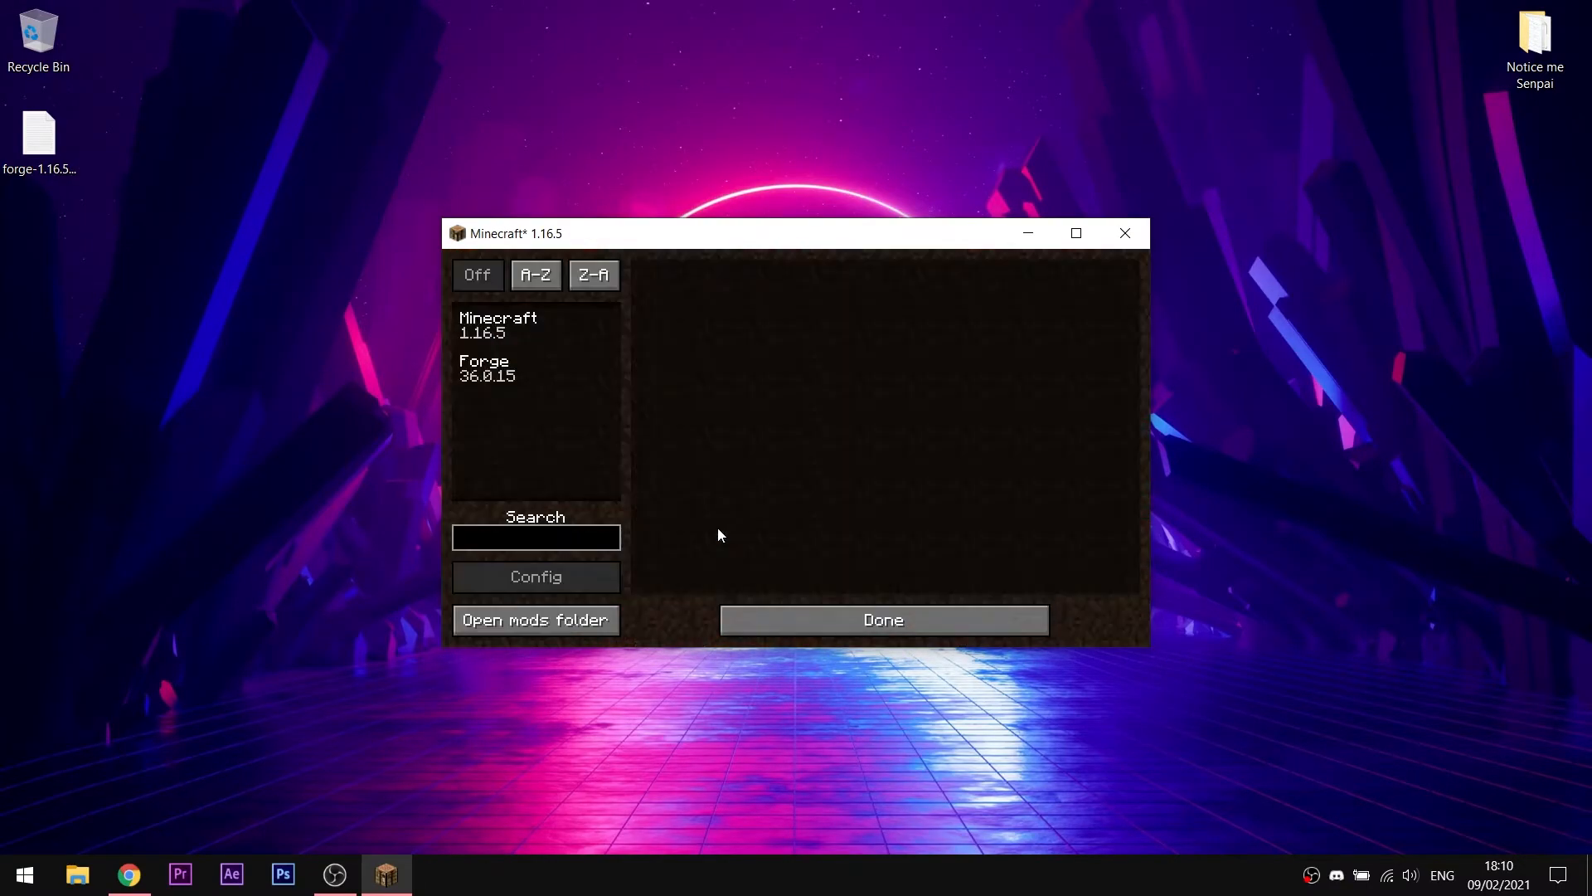
left_click(535, 619)
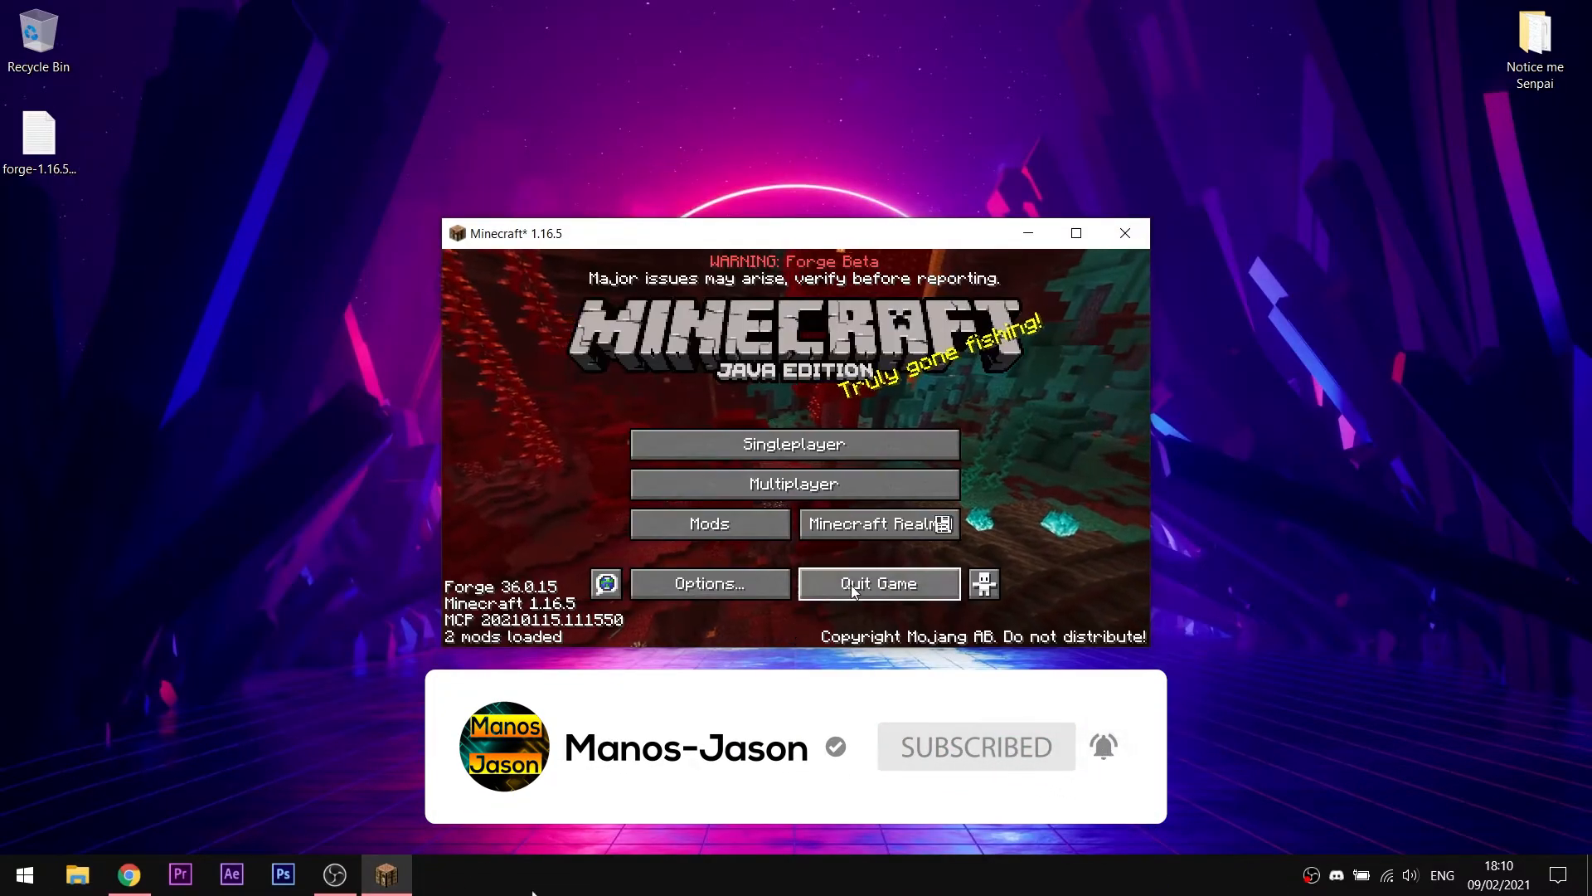
left_click(877, 582)
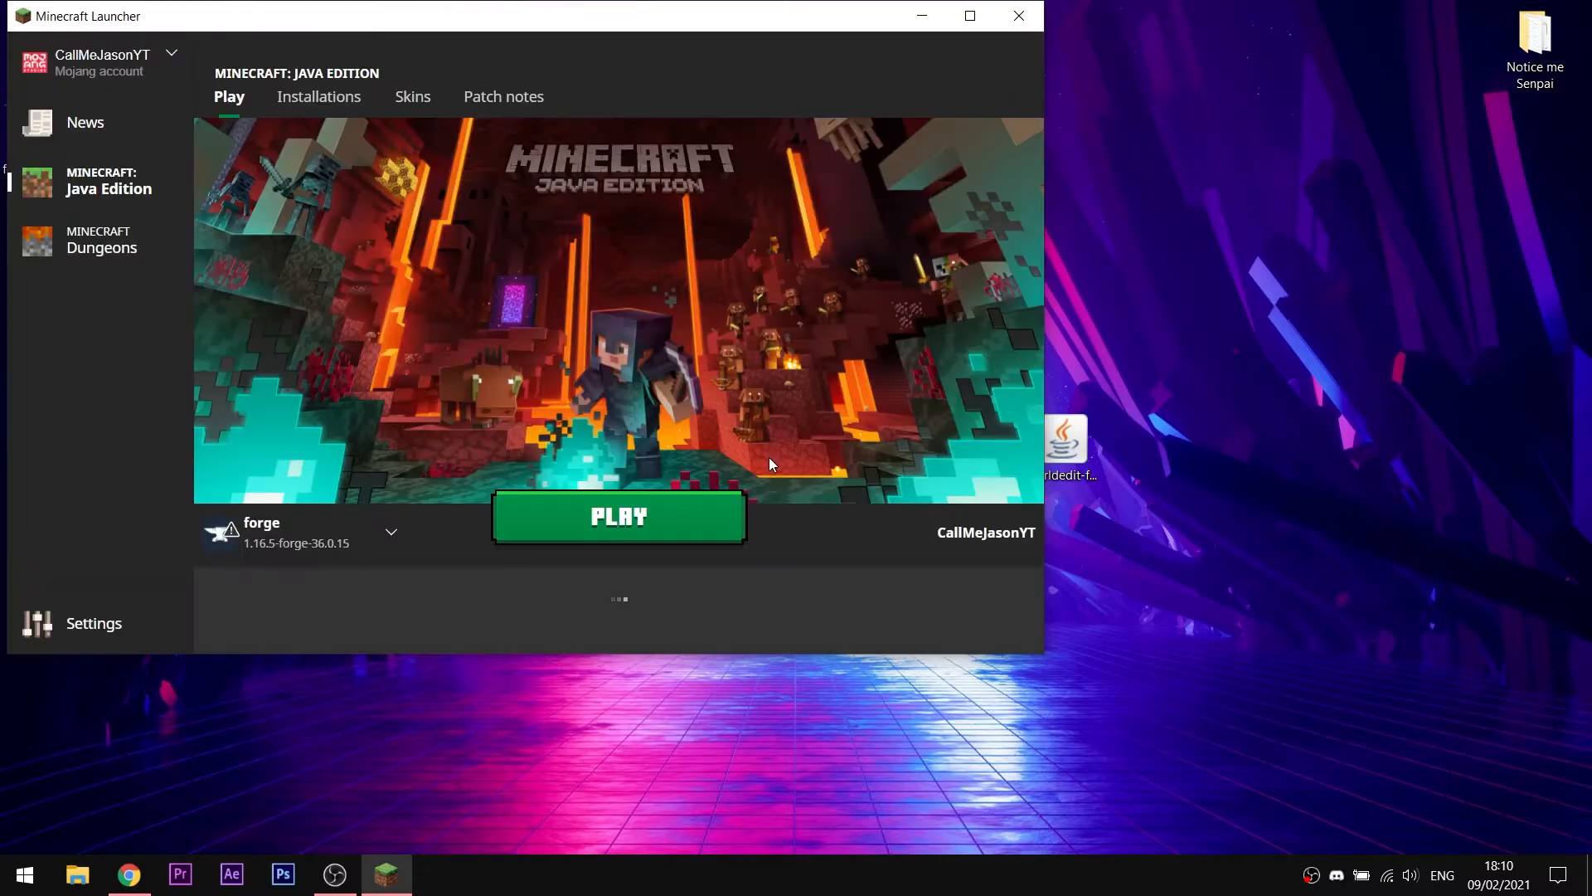
Start the forge profile again from the launcher
left_click(617, 516)
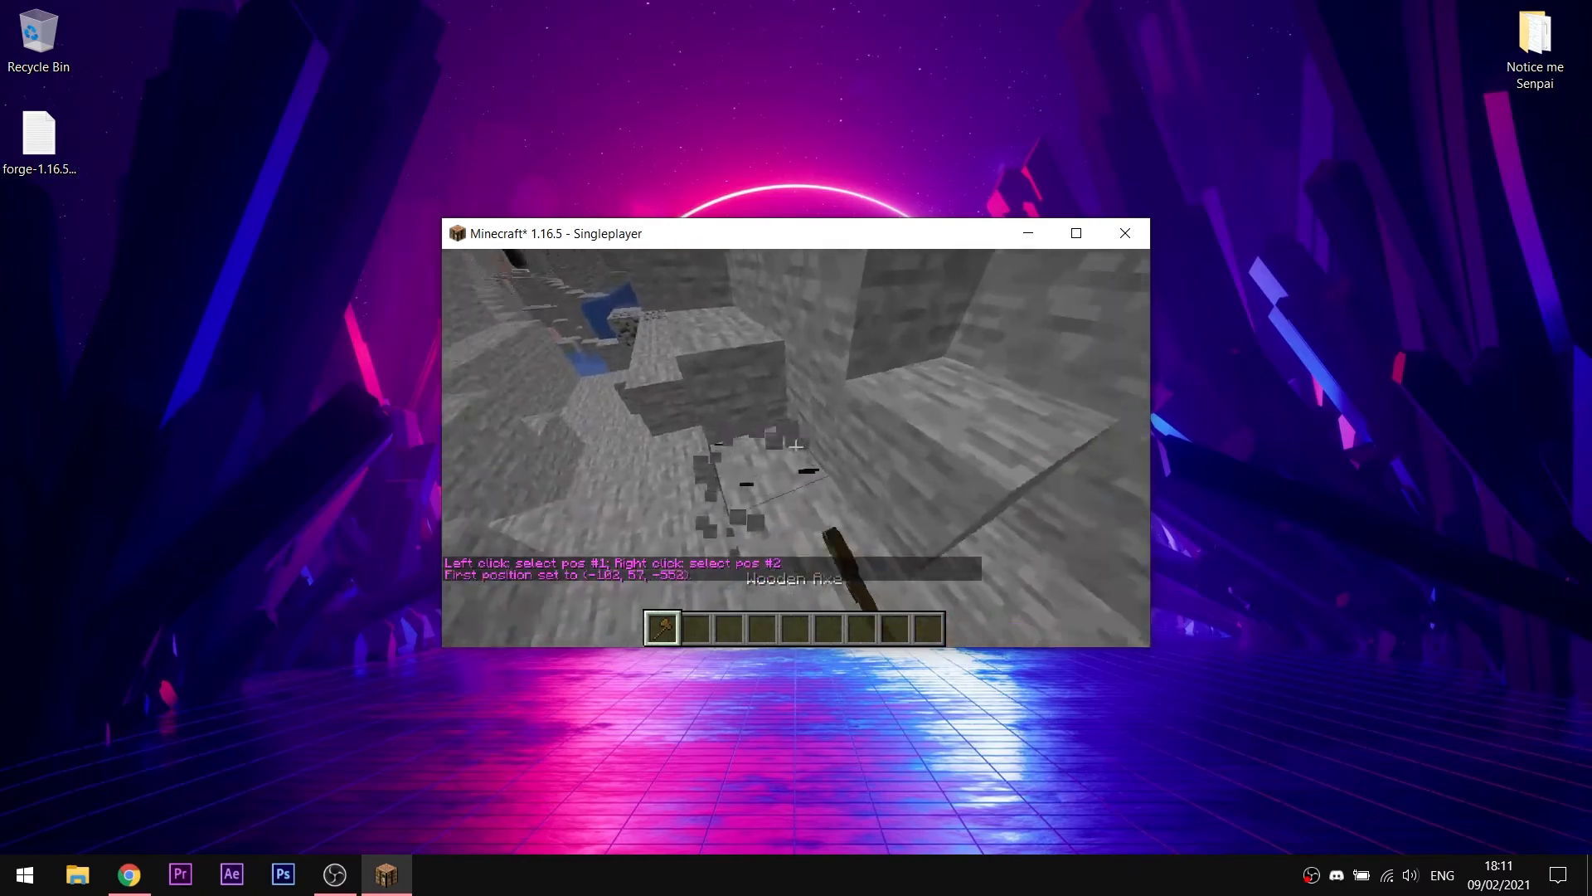
Run //replace stone obsidian in chat to turn the selected stone into obsidian
type("//br")
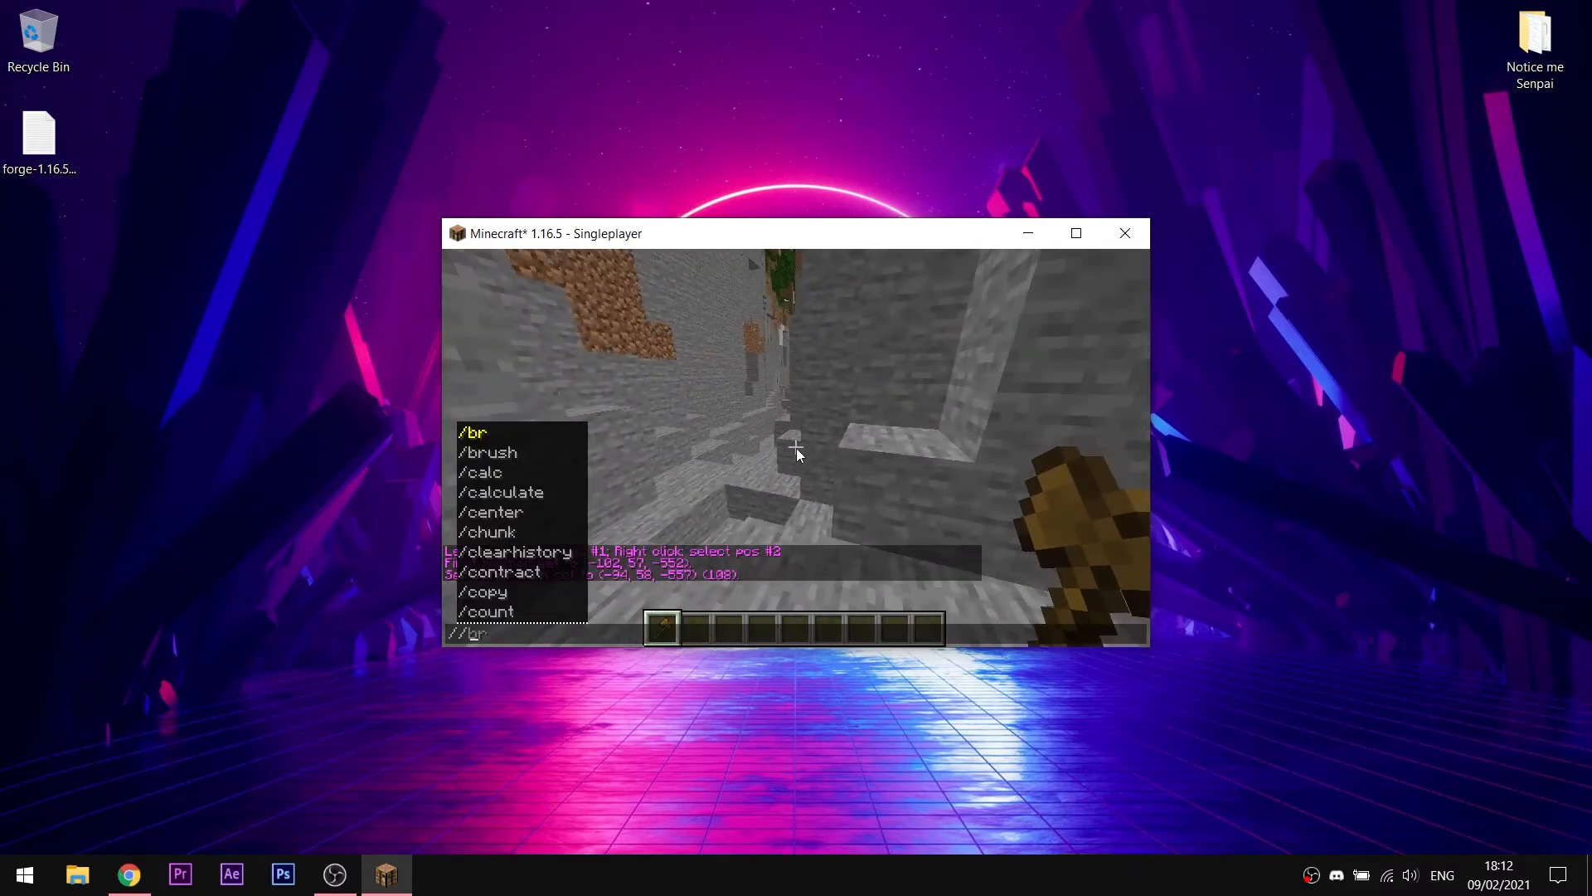
type("//replace stone ##")
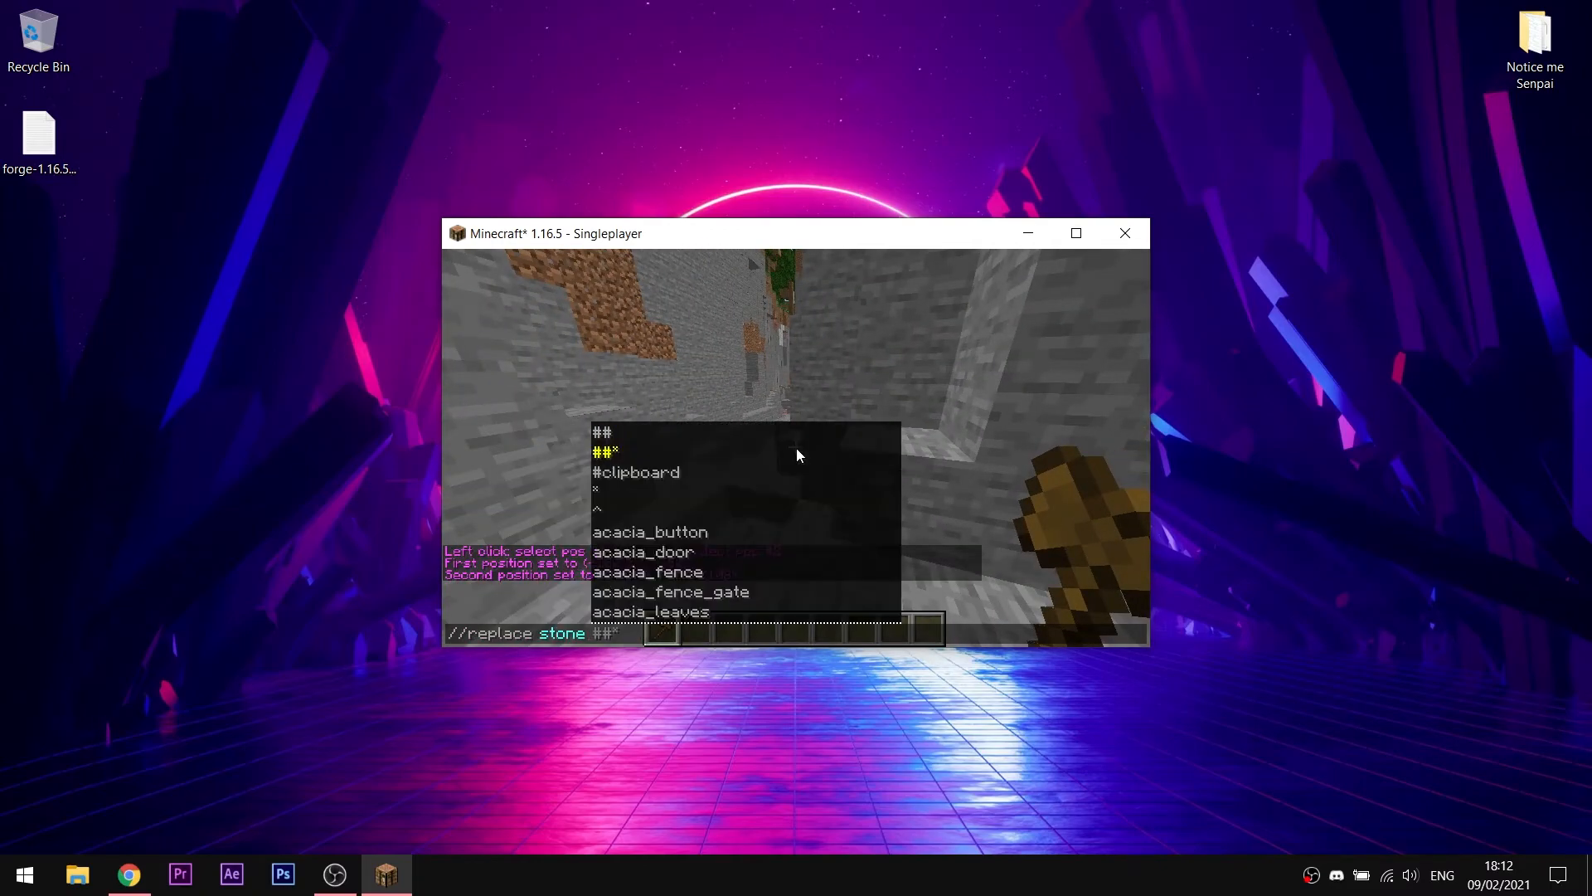
type("obsidian")
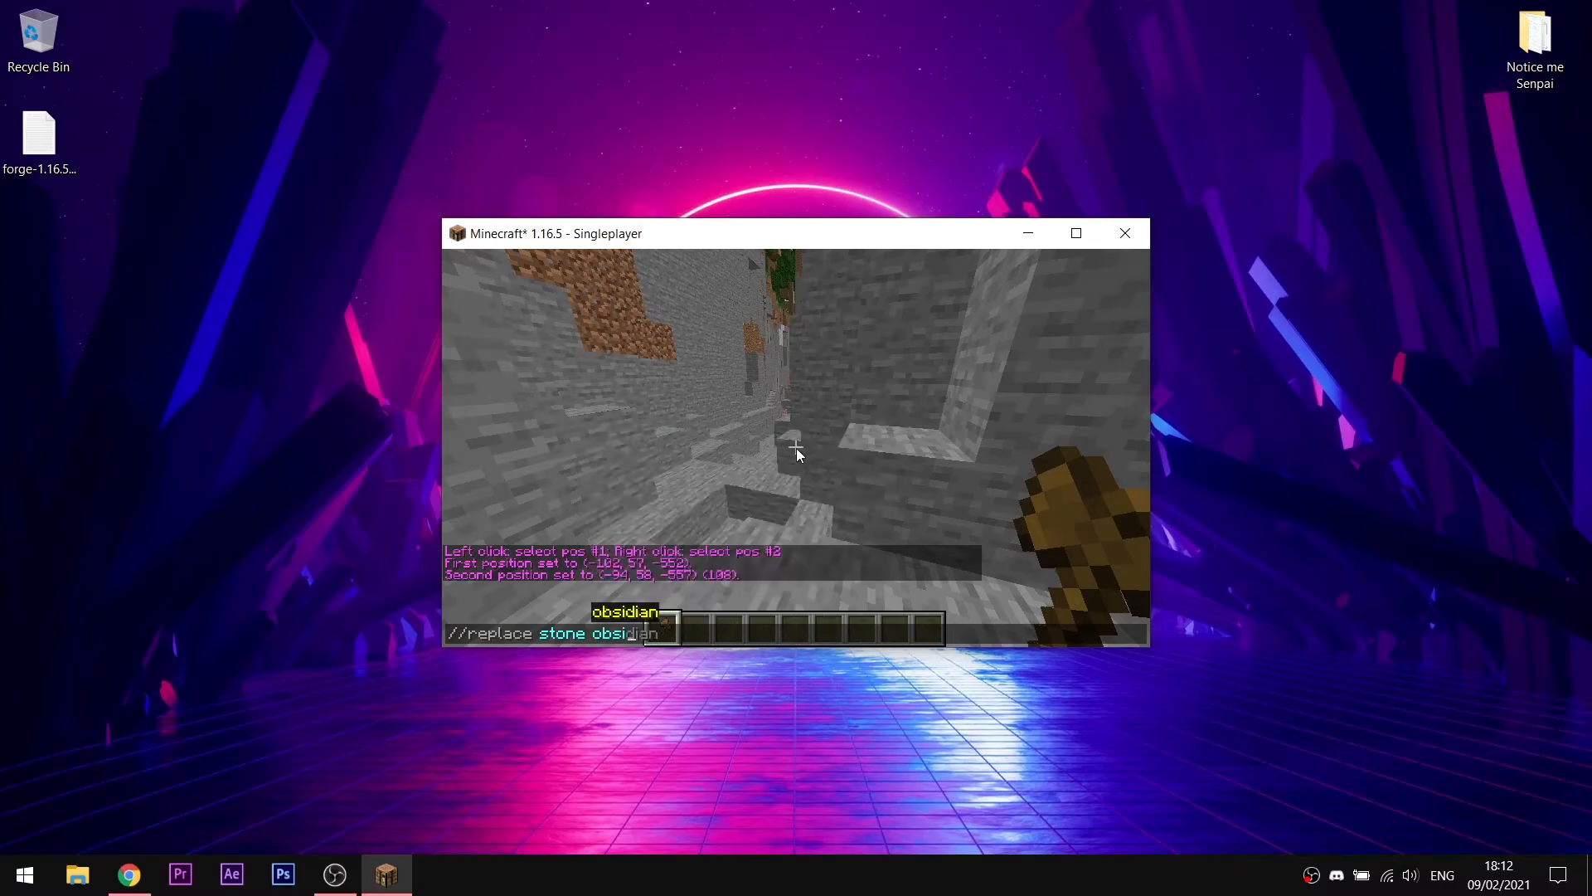
key("Return")
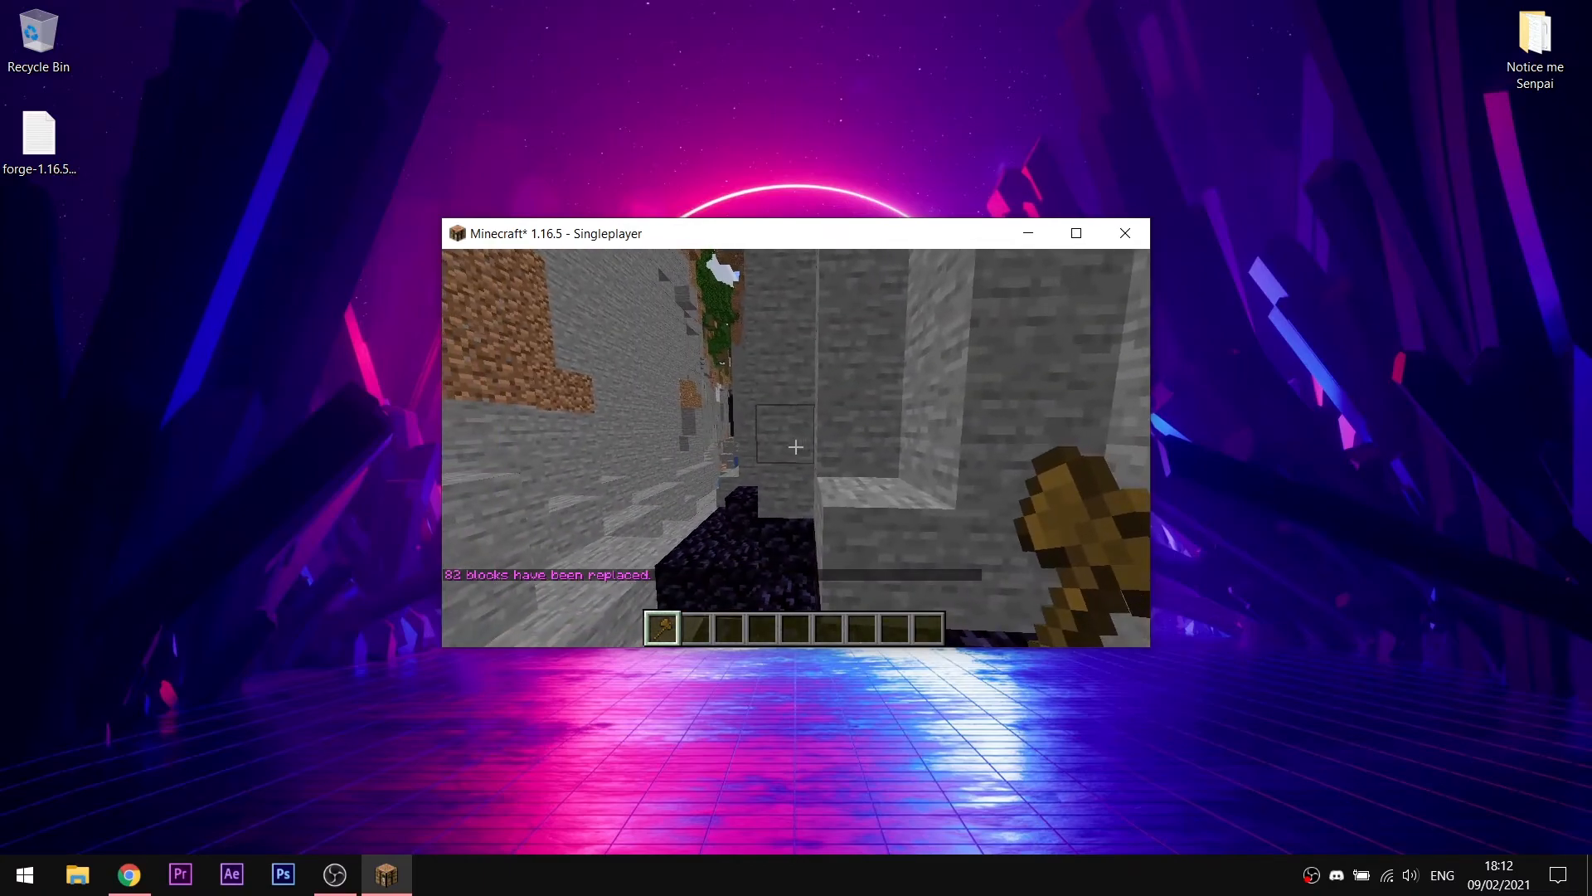
Pause the game and hide its window to show the desktop
key("Escape")
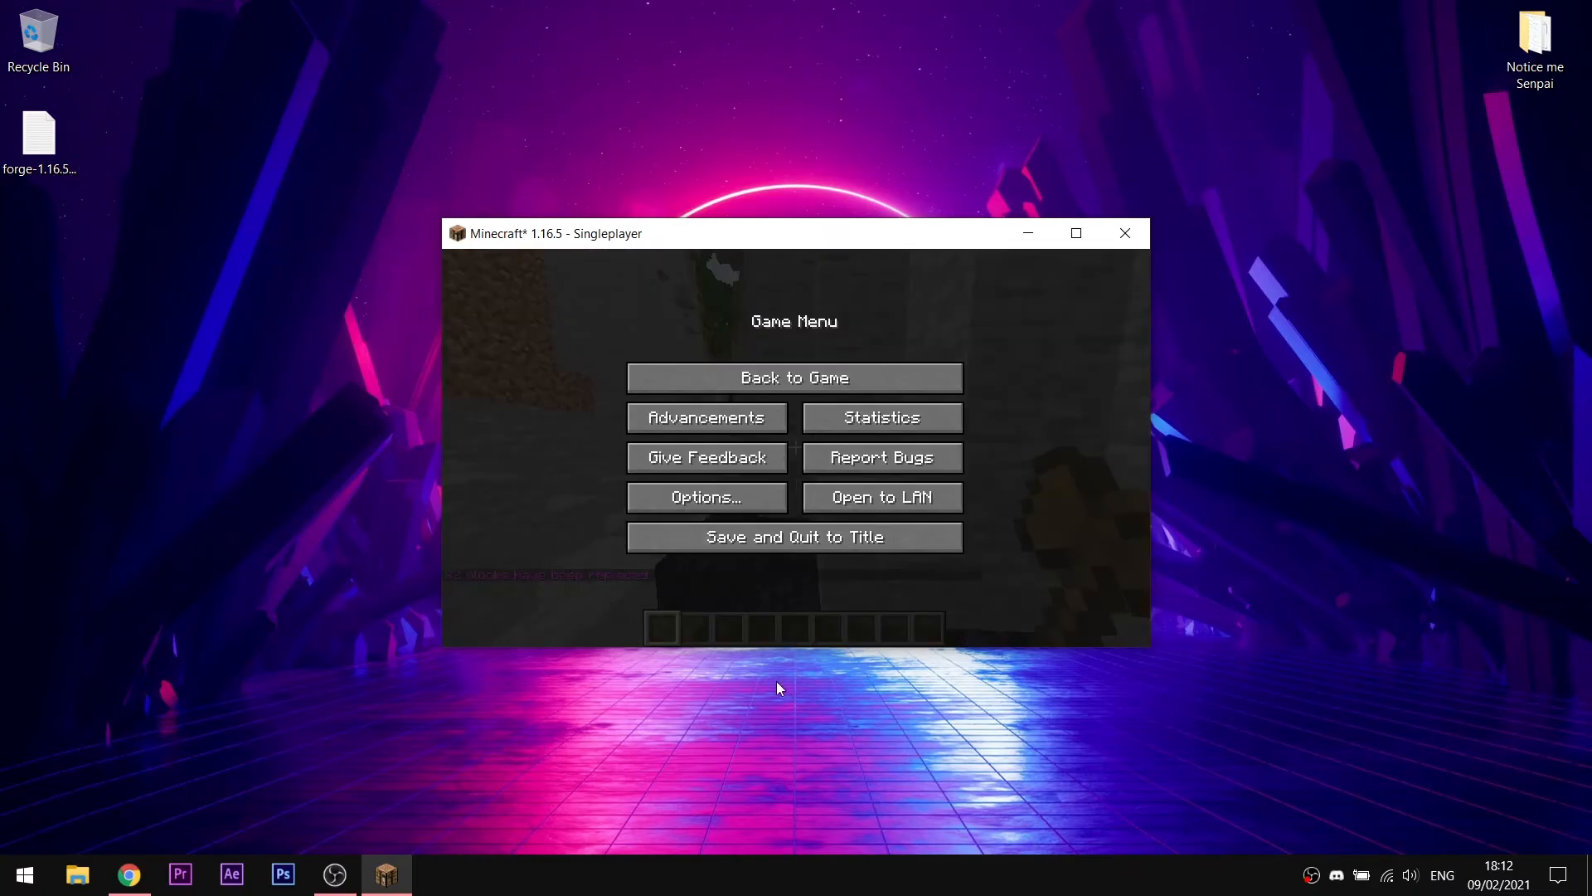
left_click(1123, 232)
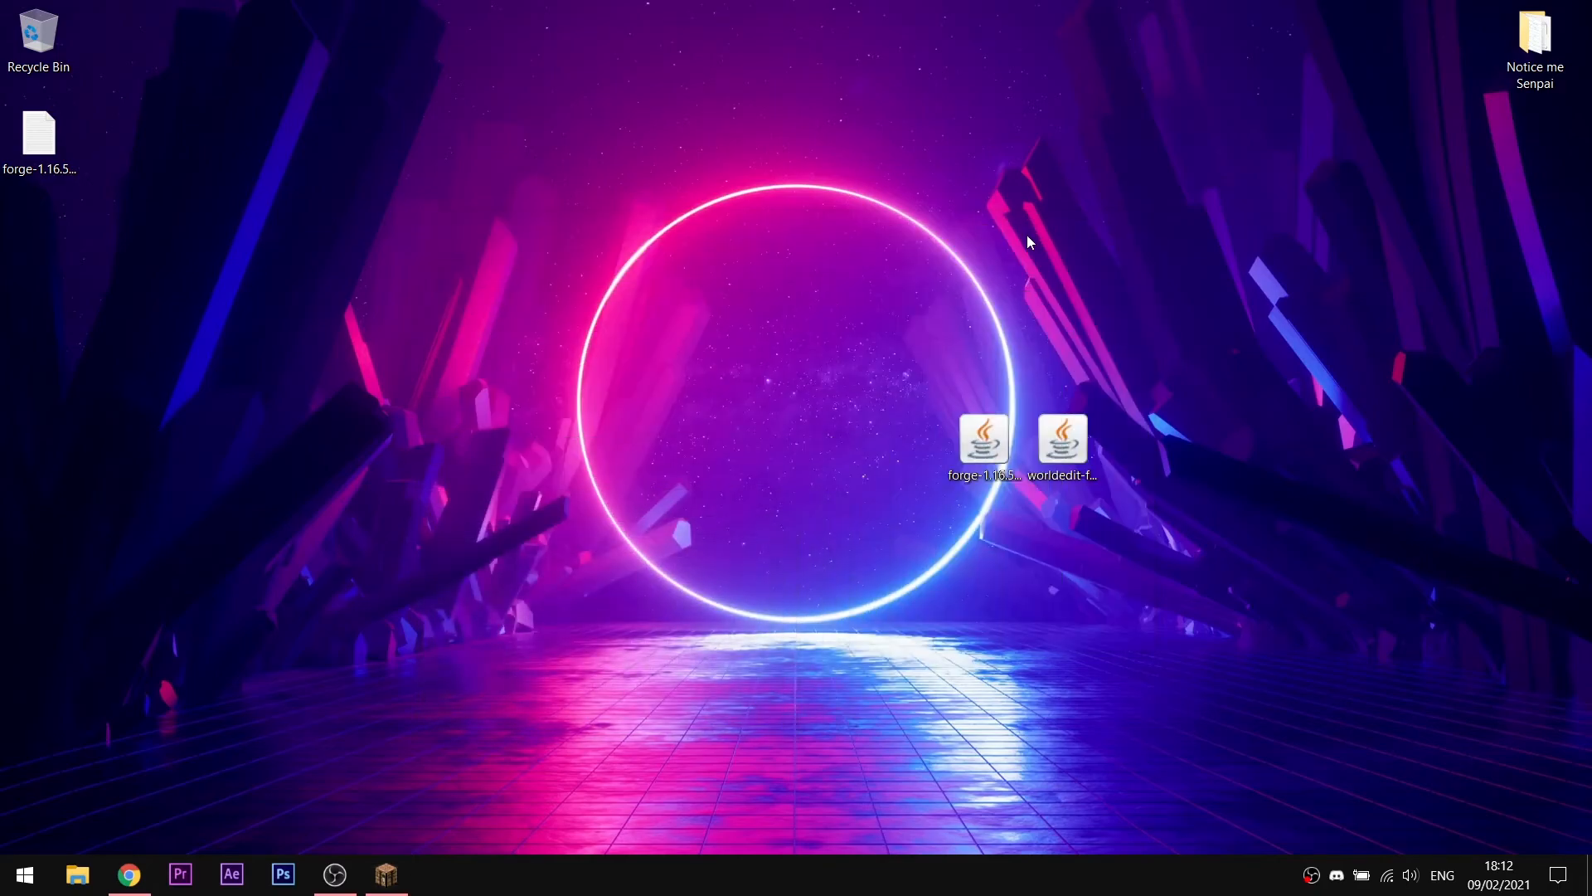
mouse_move(926, 284)
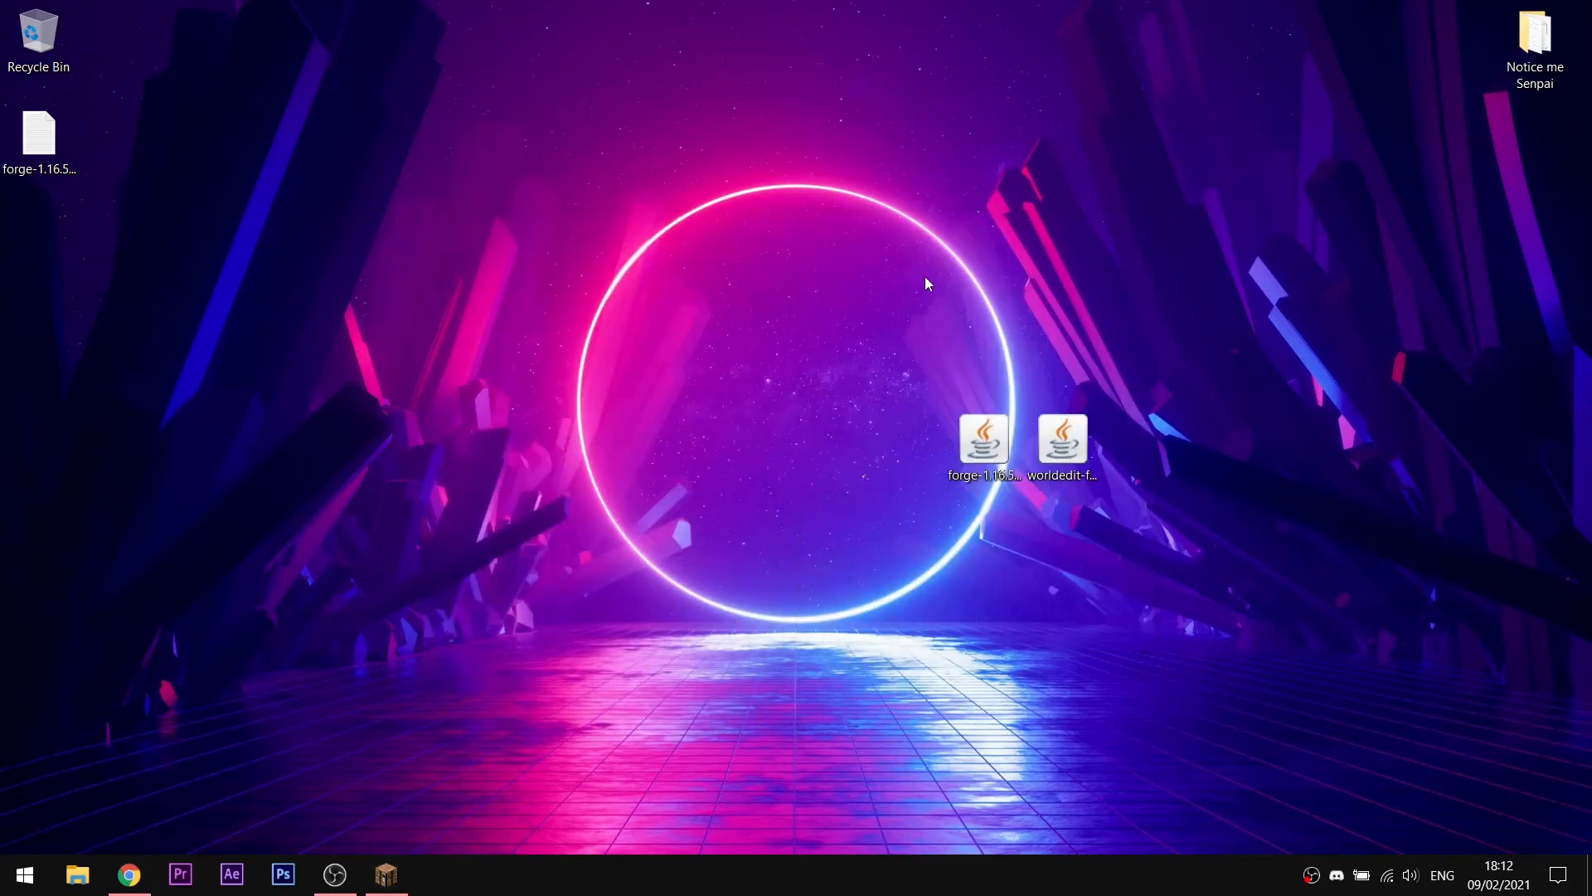